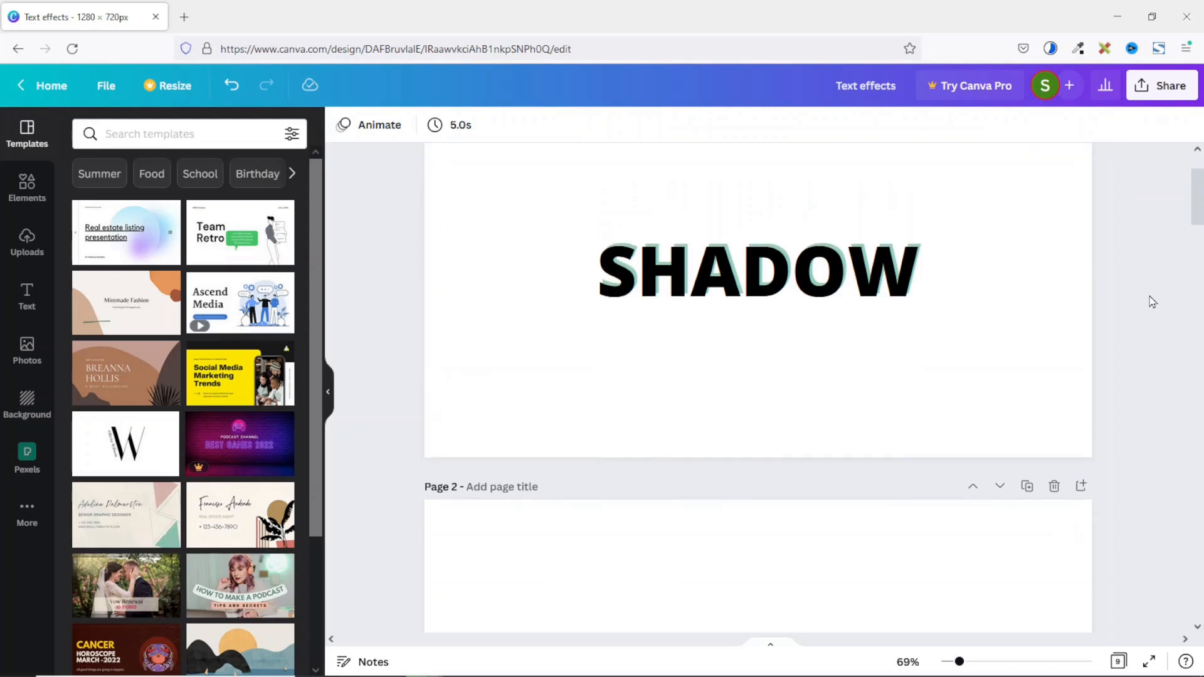
Select the SHADOW word on page 1 and bring up its Effects panel
scroll(down, 3)
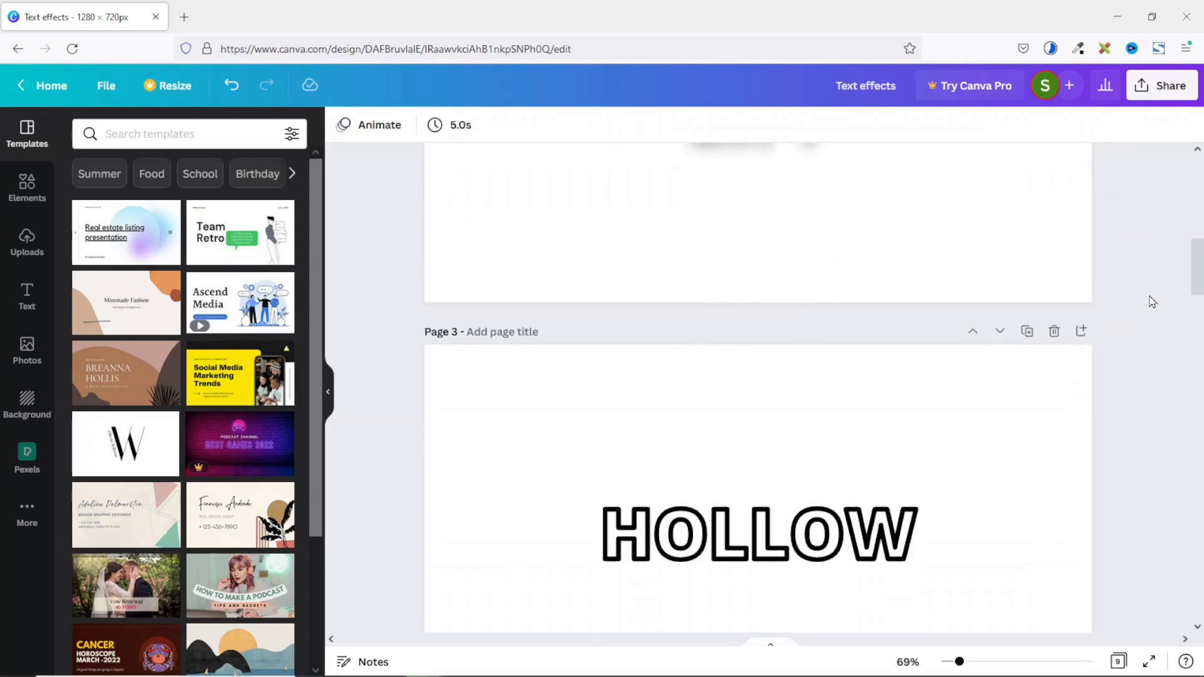
scroll(down, 3)
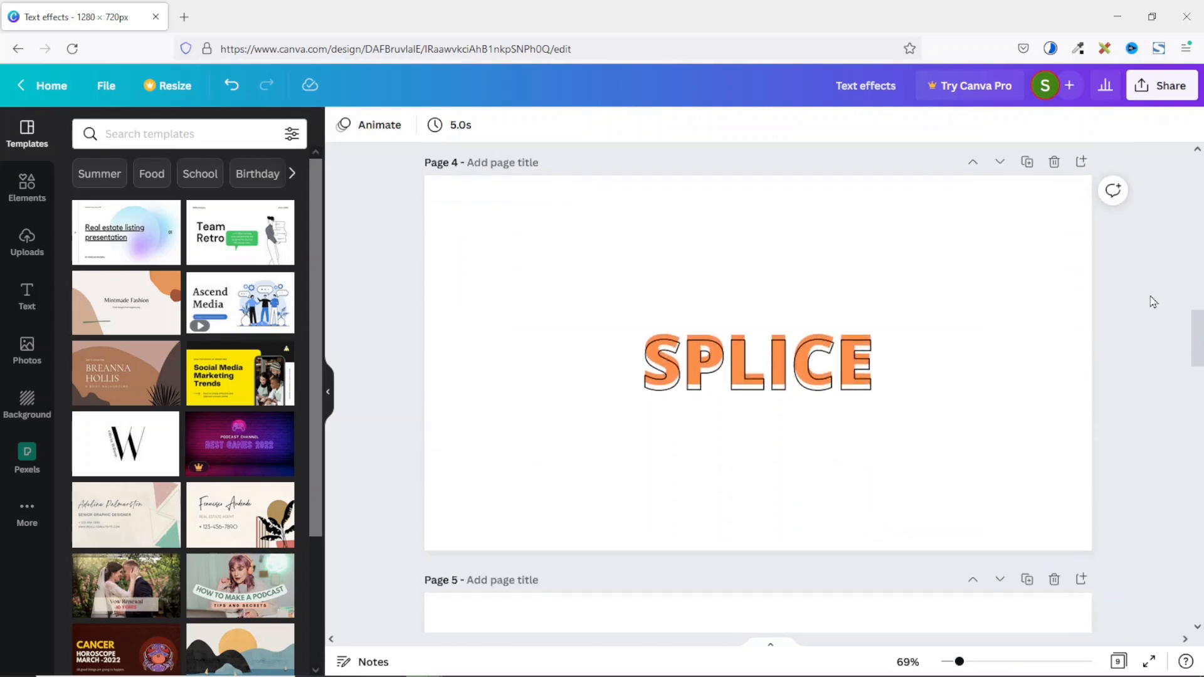
scroll(down, 3)
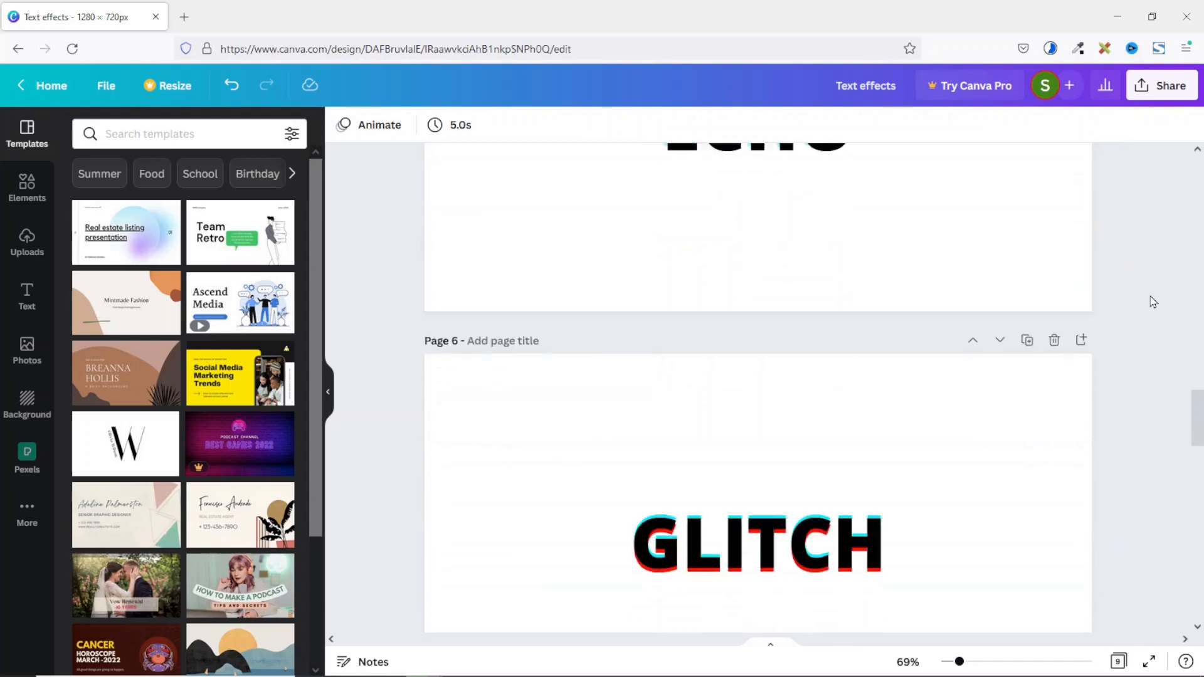
scroll(down, 3)
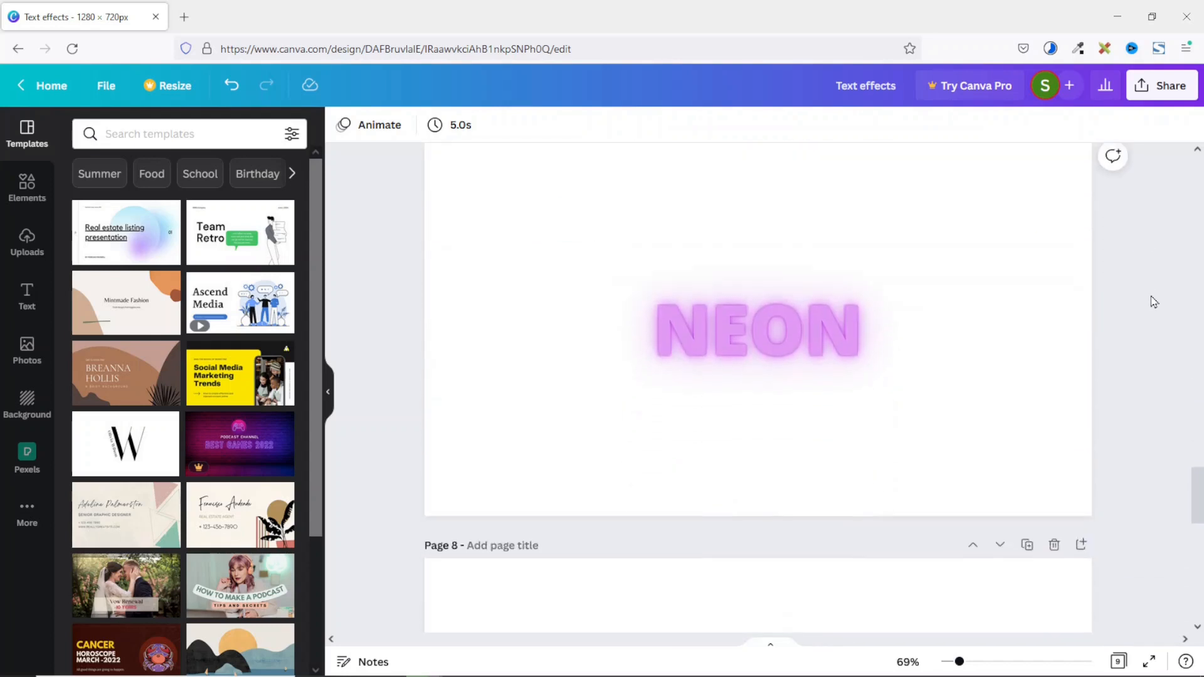
scroll(down, 3)
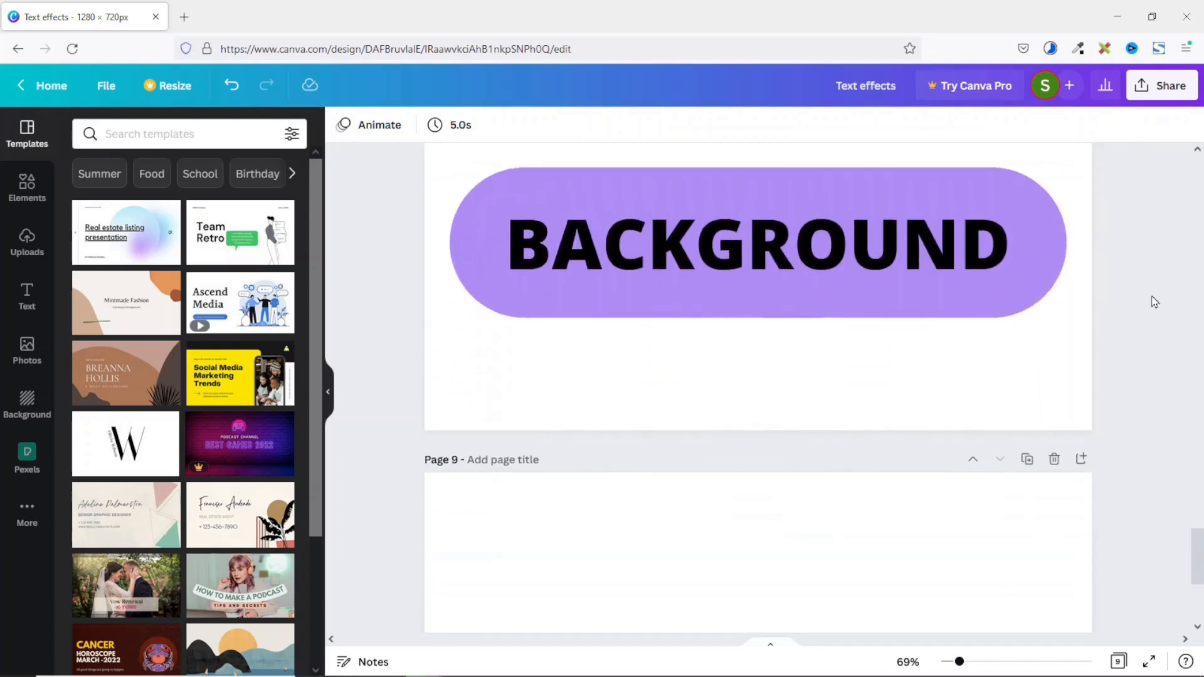
scroll(down, 3)
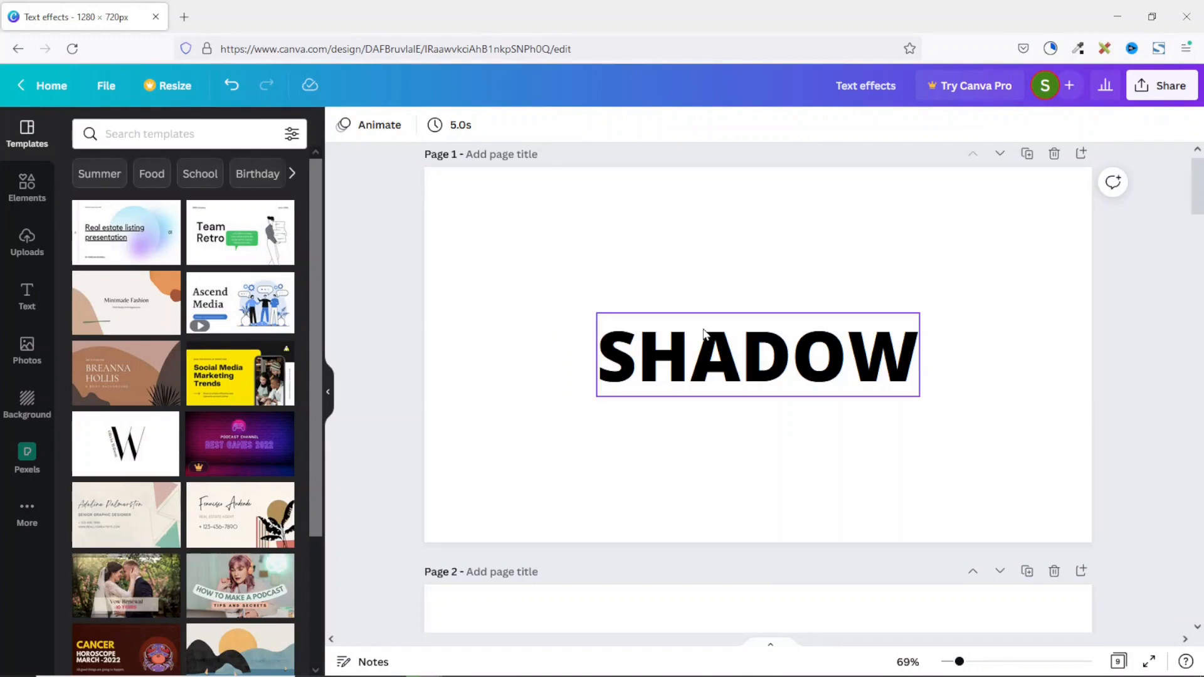
click(537, 246)
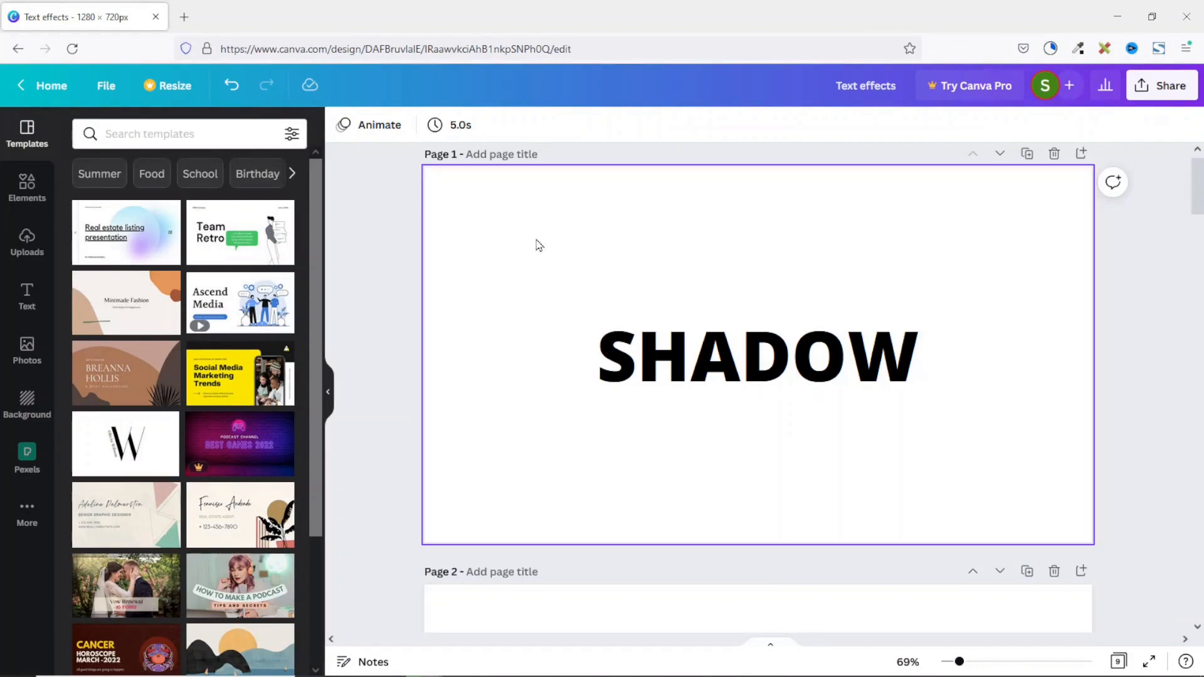
click(756, 355)
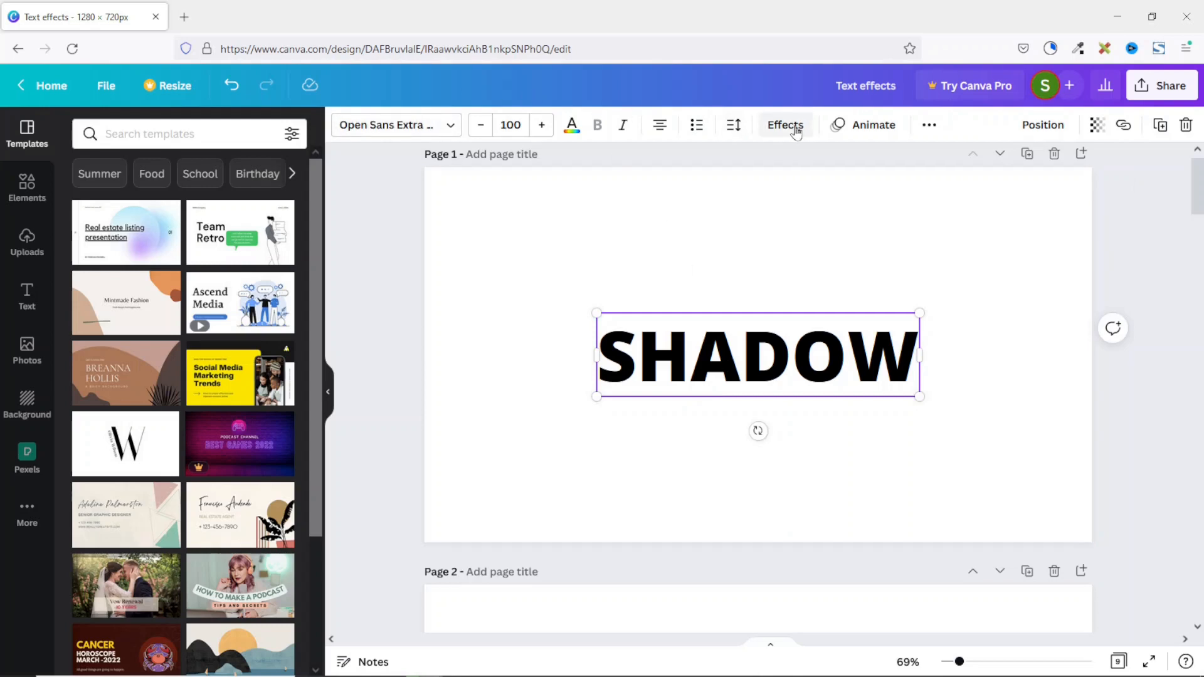
click(784, 126)
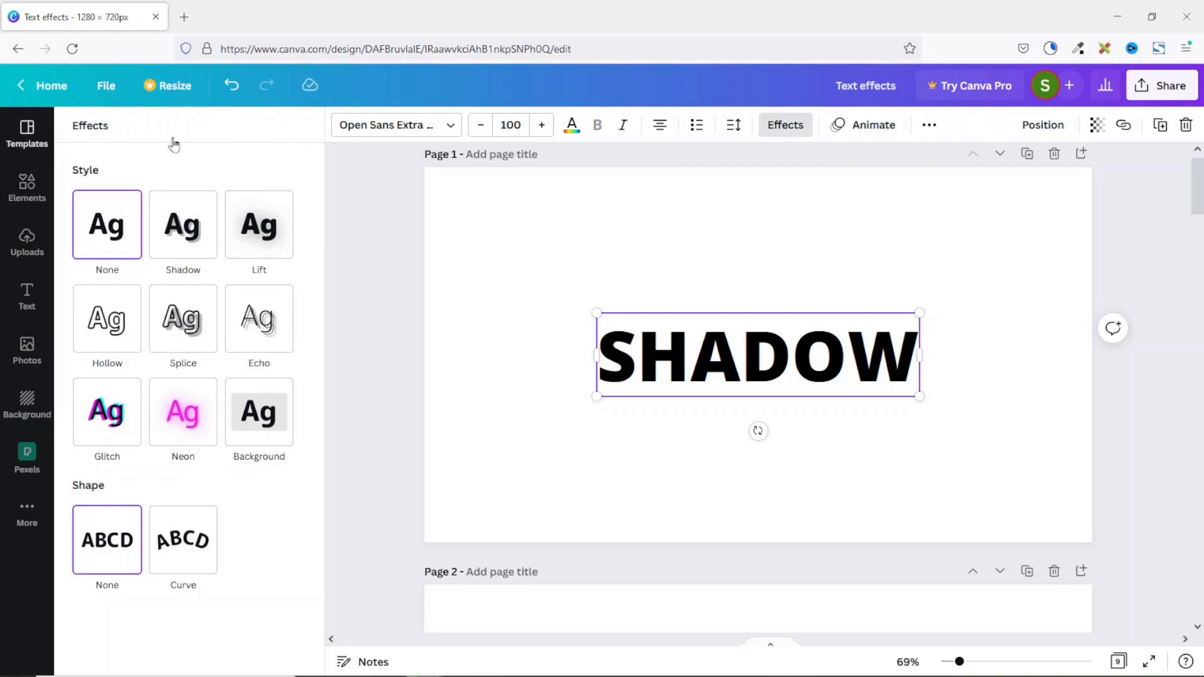
mouse_move(183, 224)
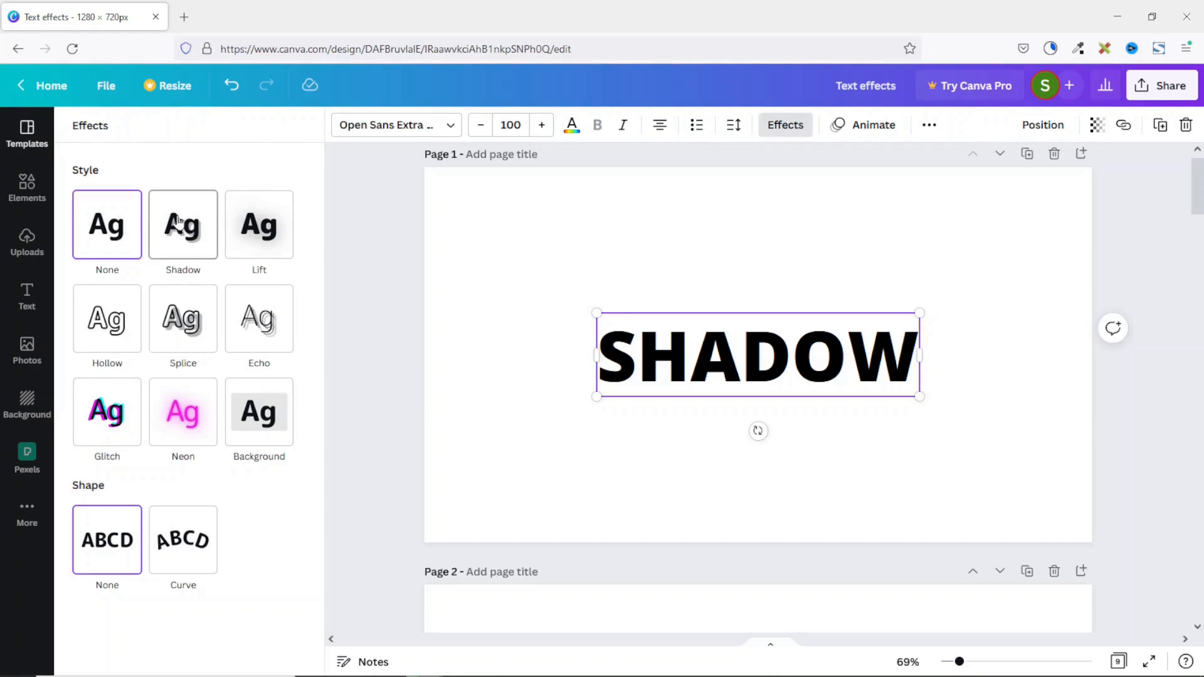
Apply the Shadow style to the SHADOW word
click(183, 225)
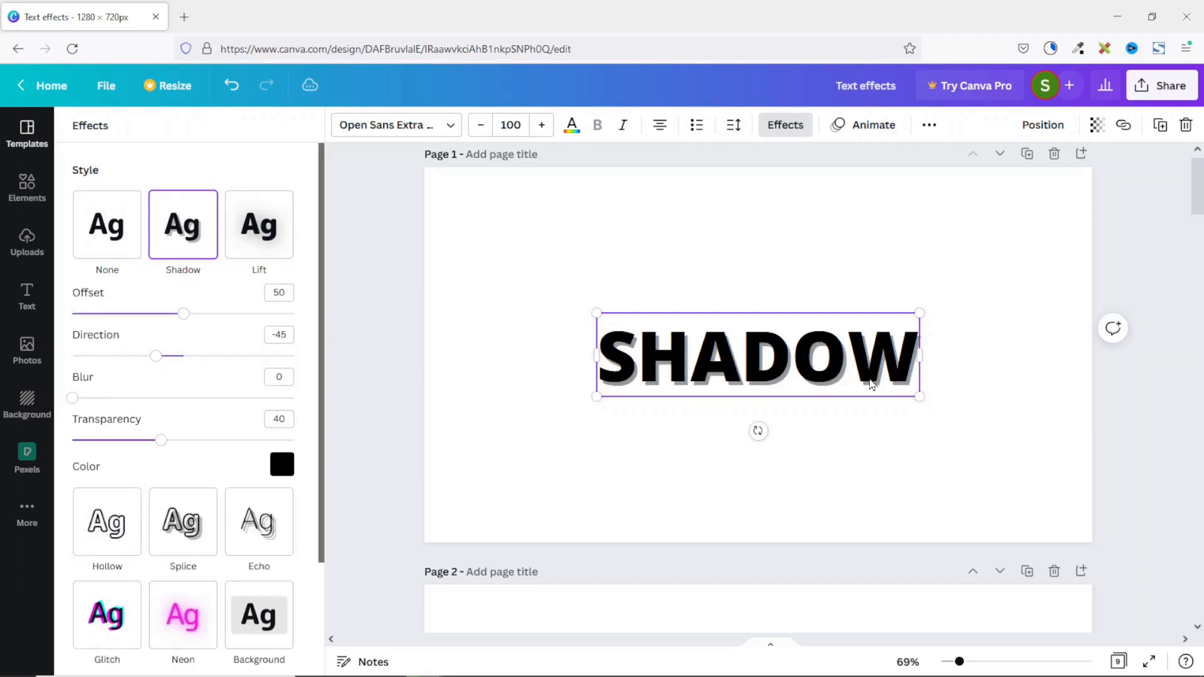
mouse_move(718, 350)
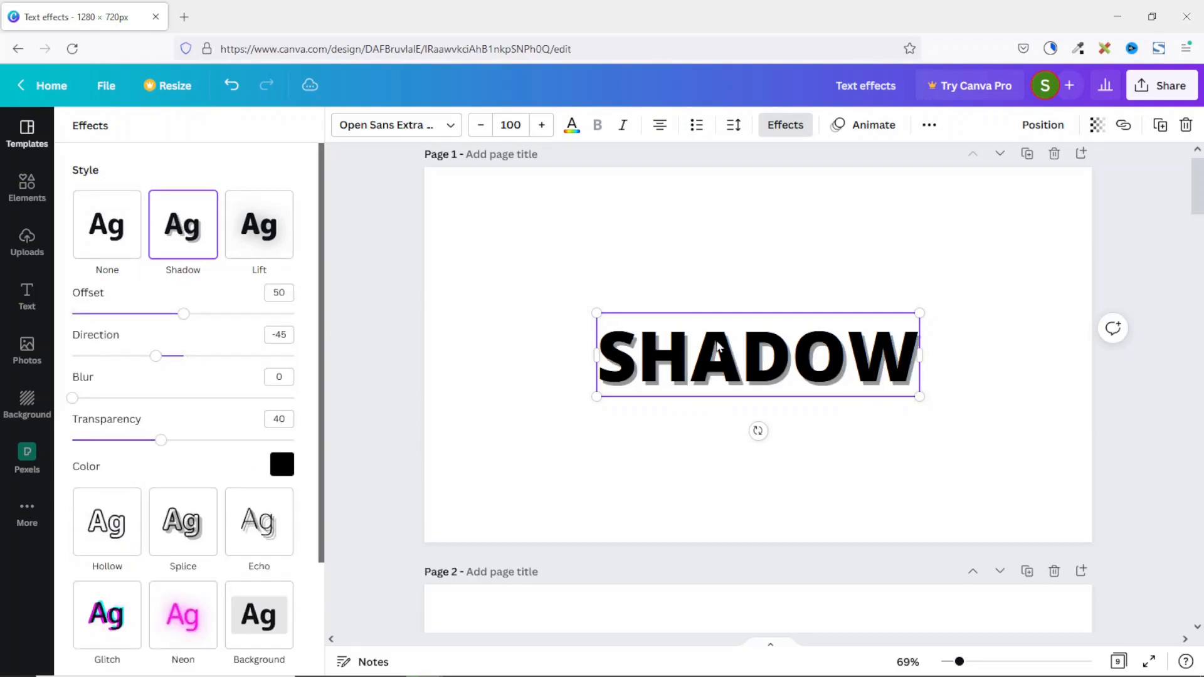
mouse_move(152, 393)
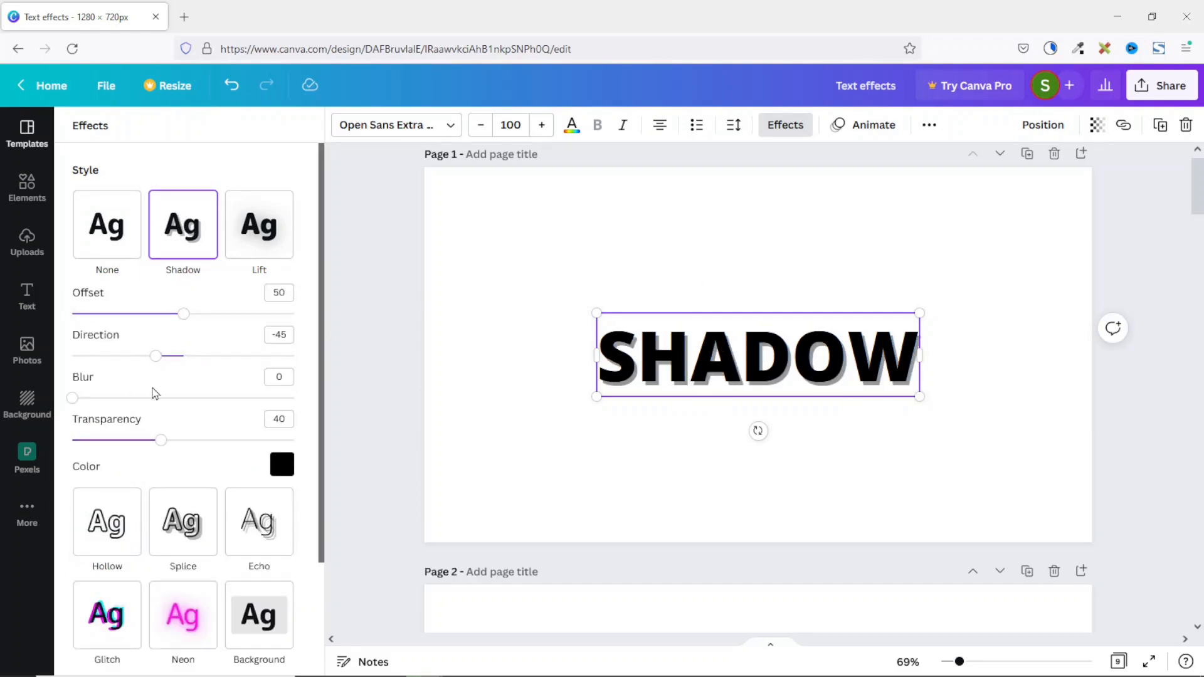
mouse_move(117, 302)
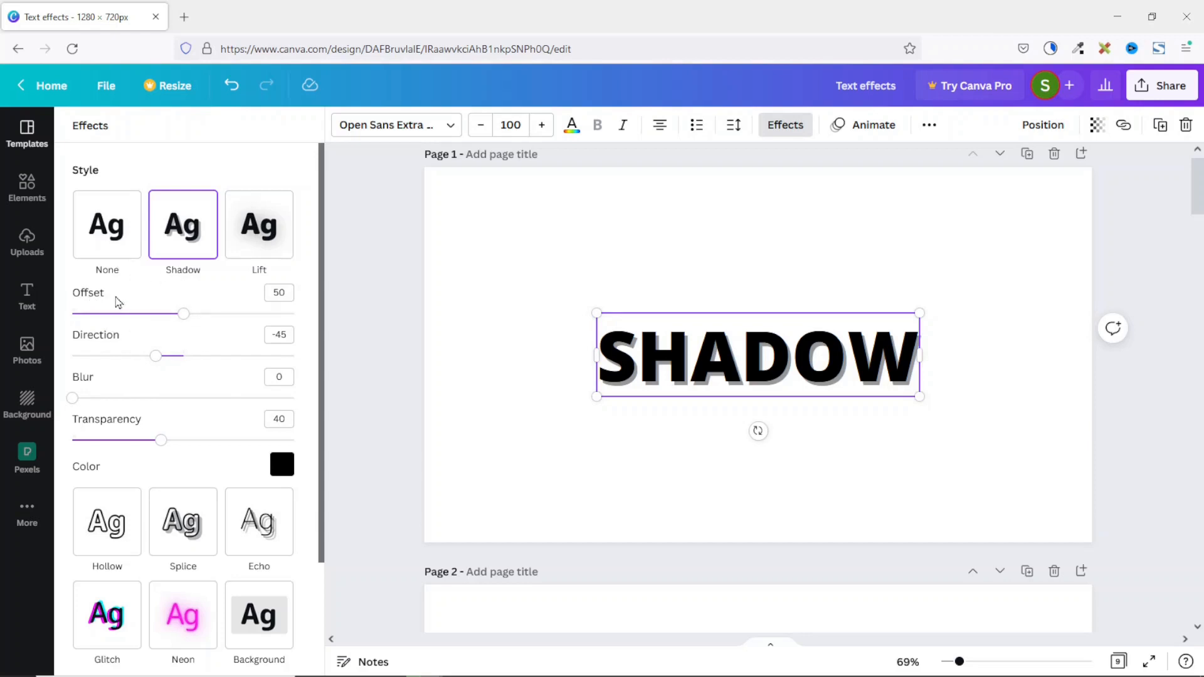
mouse_move(190, 393)
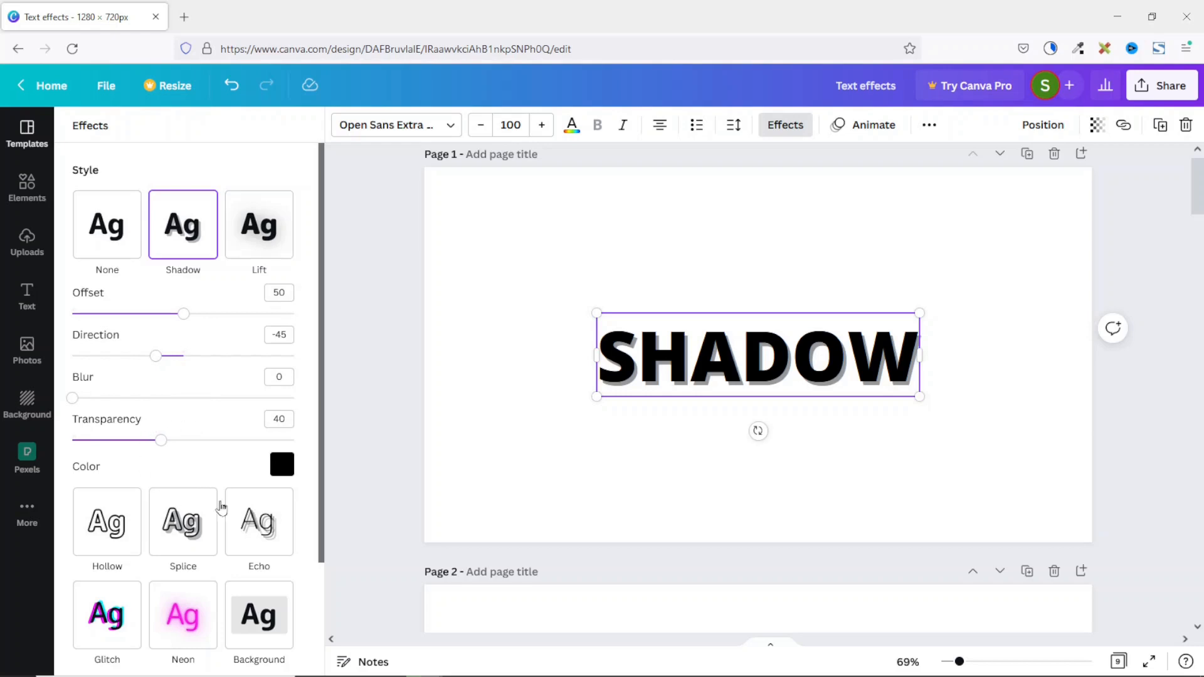
mouse_move(282, 465)
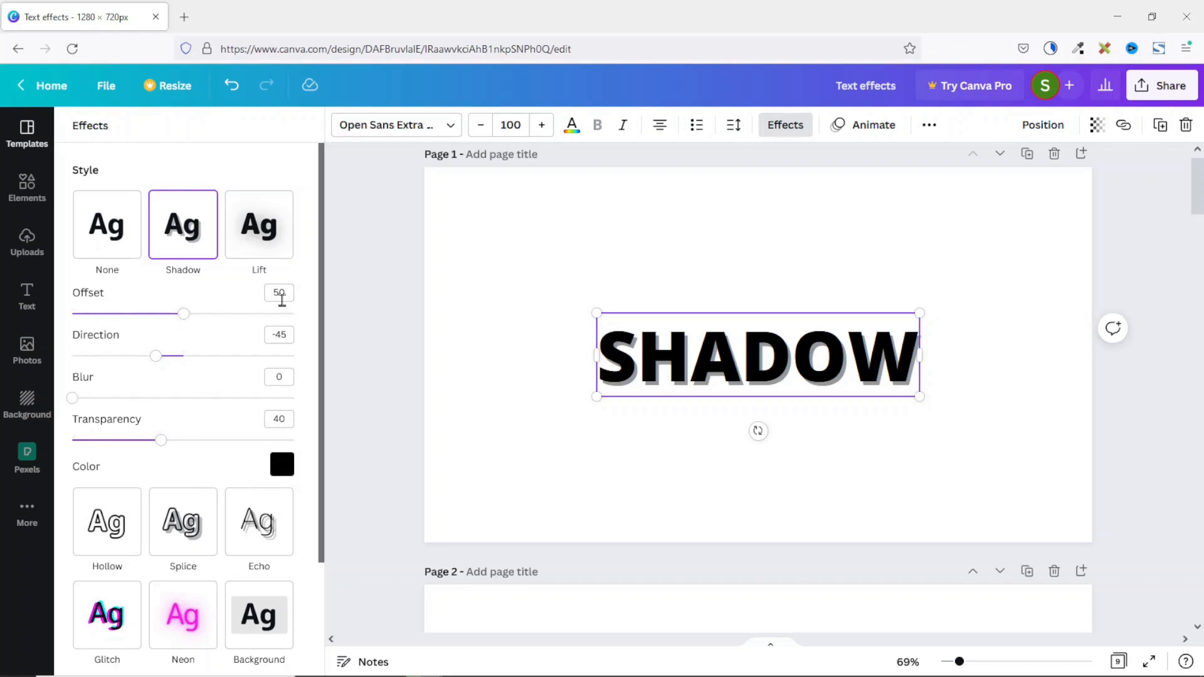
mouse_move(185, 314)
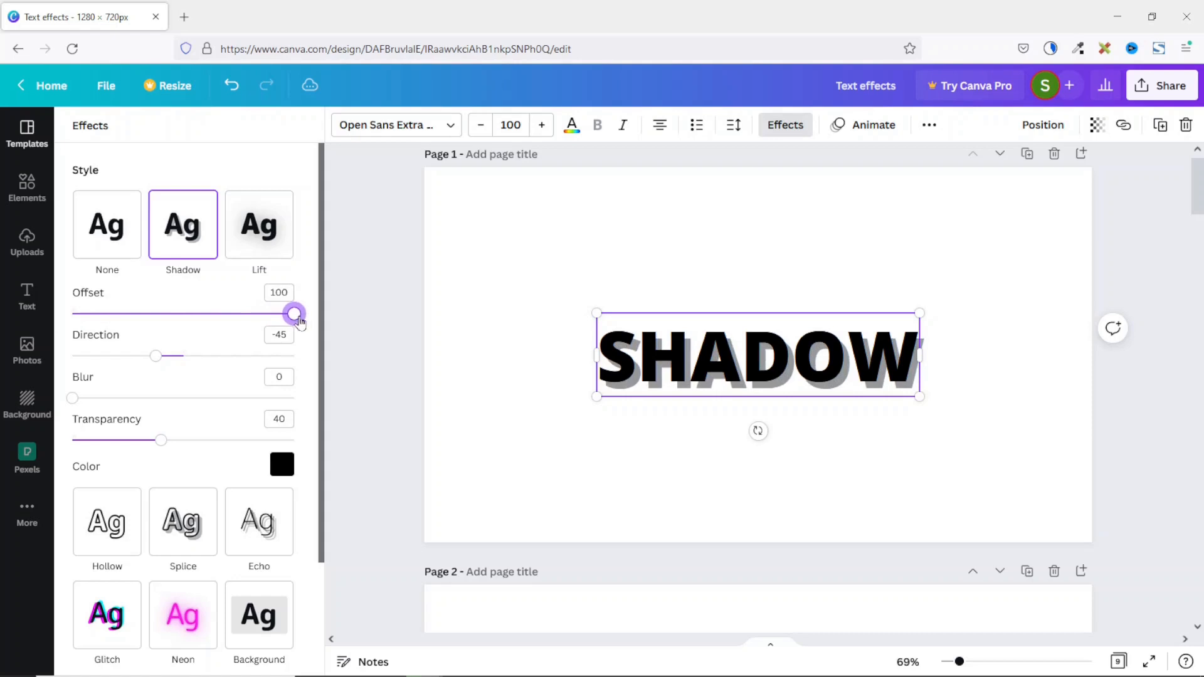
mouse_move(307, 322)
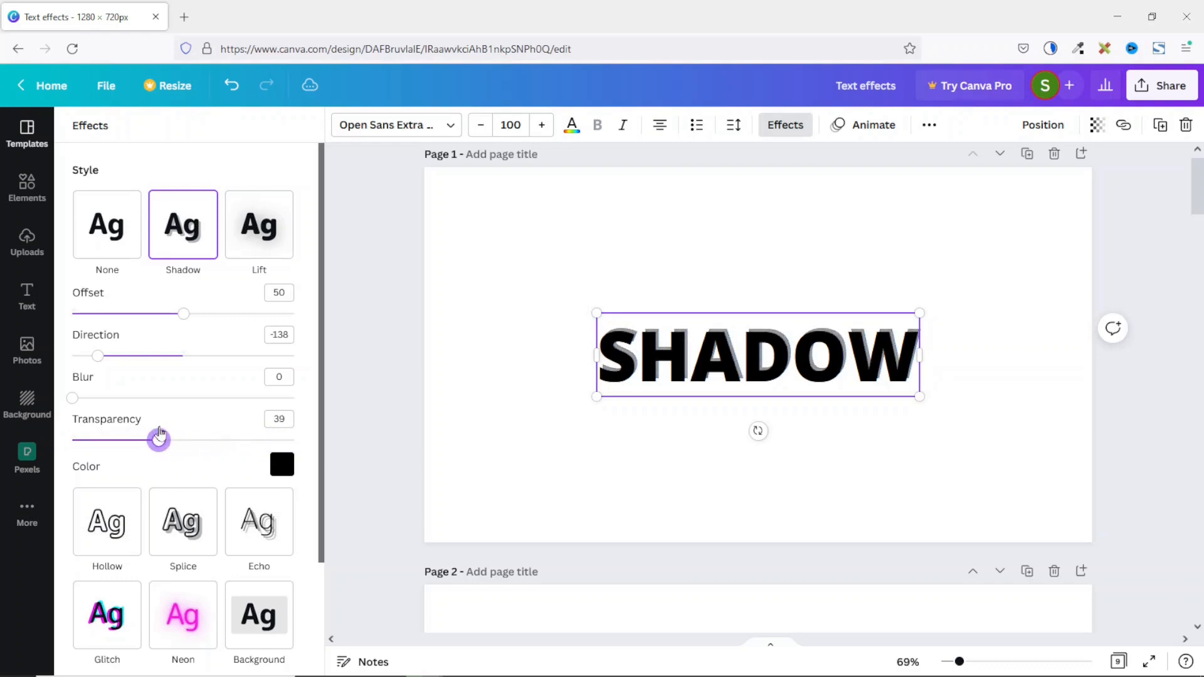
Try red and turquoise shadow colours, settling on dark green
click(281, 465)
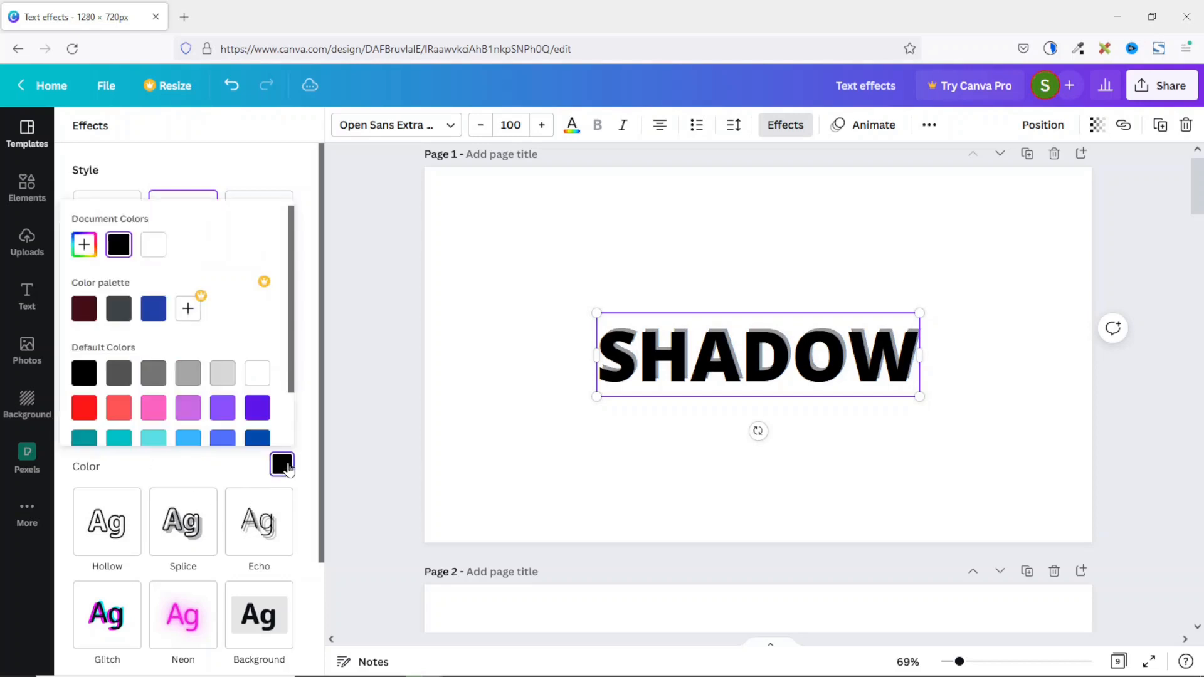
click(83, 408)
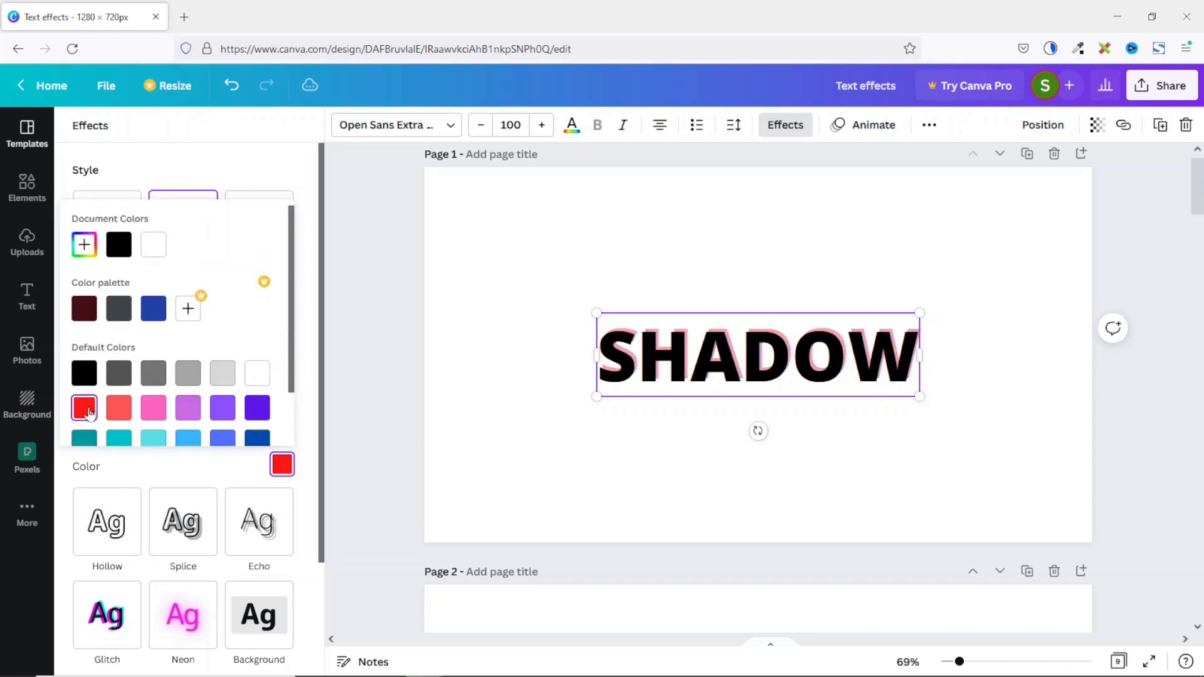
click(83, 439)
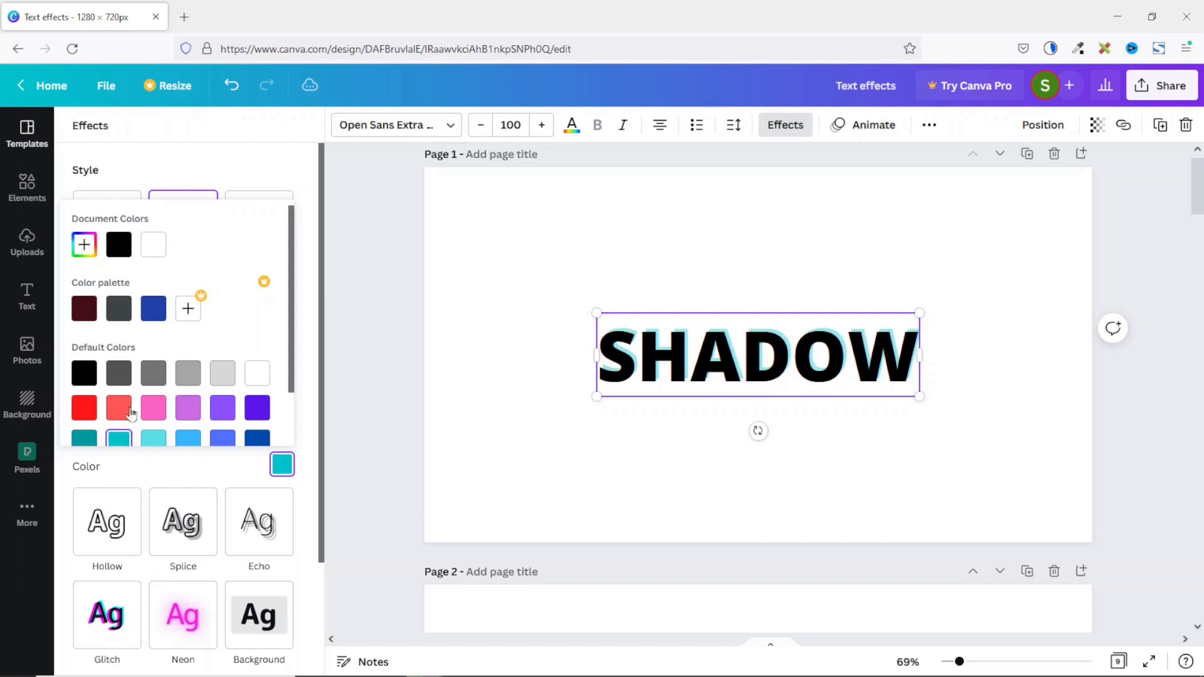
click(83, 415)
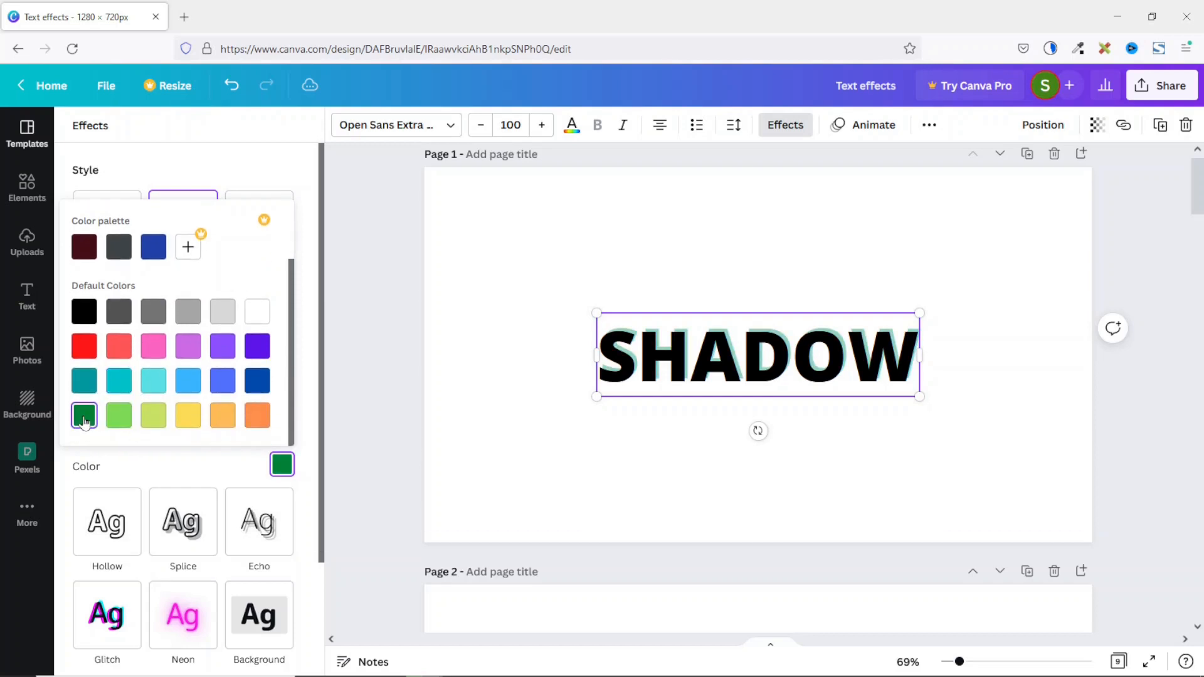
mouse_move(119, 415)
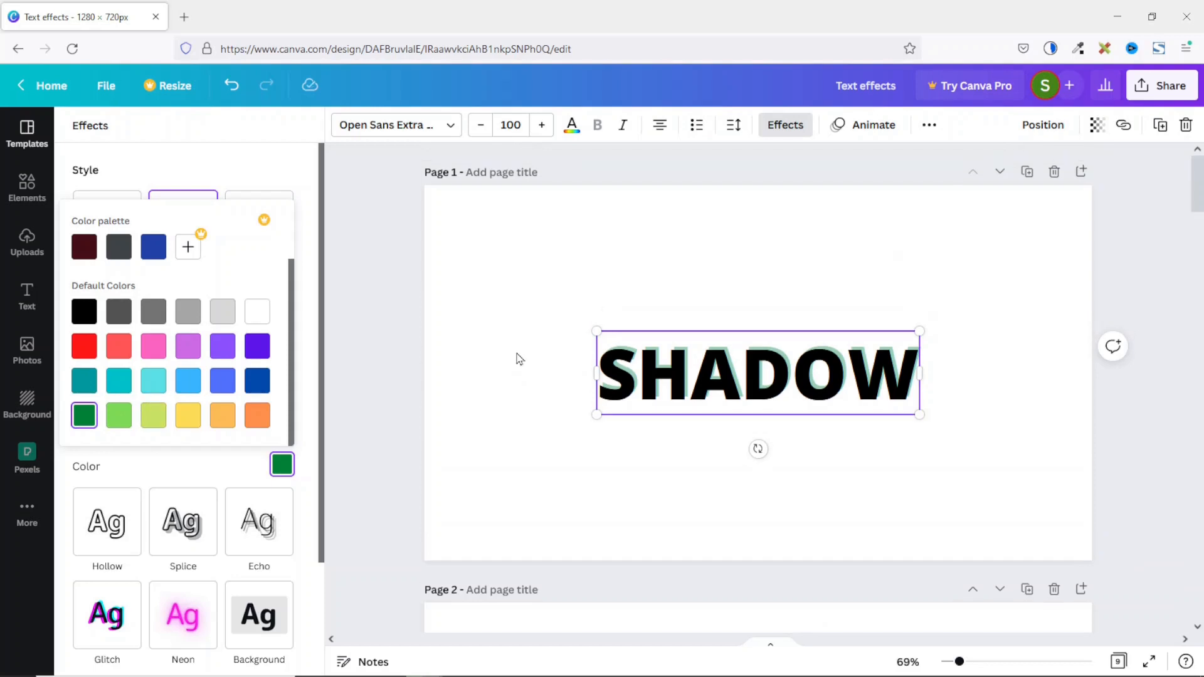
Apply the Lift style to the LIFT word on page 2
scroll(down, 3)
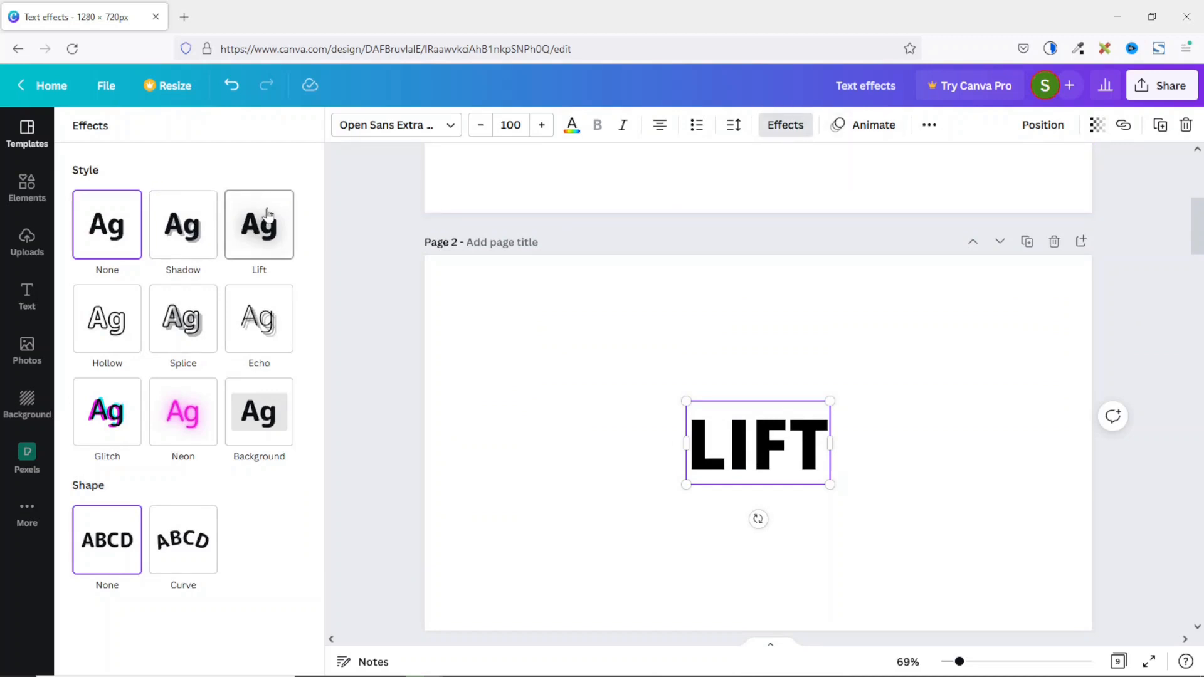
click(259, 225)
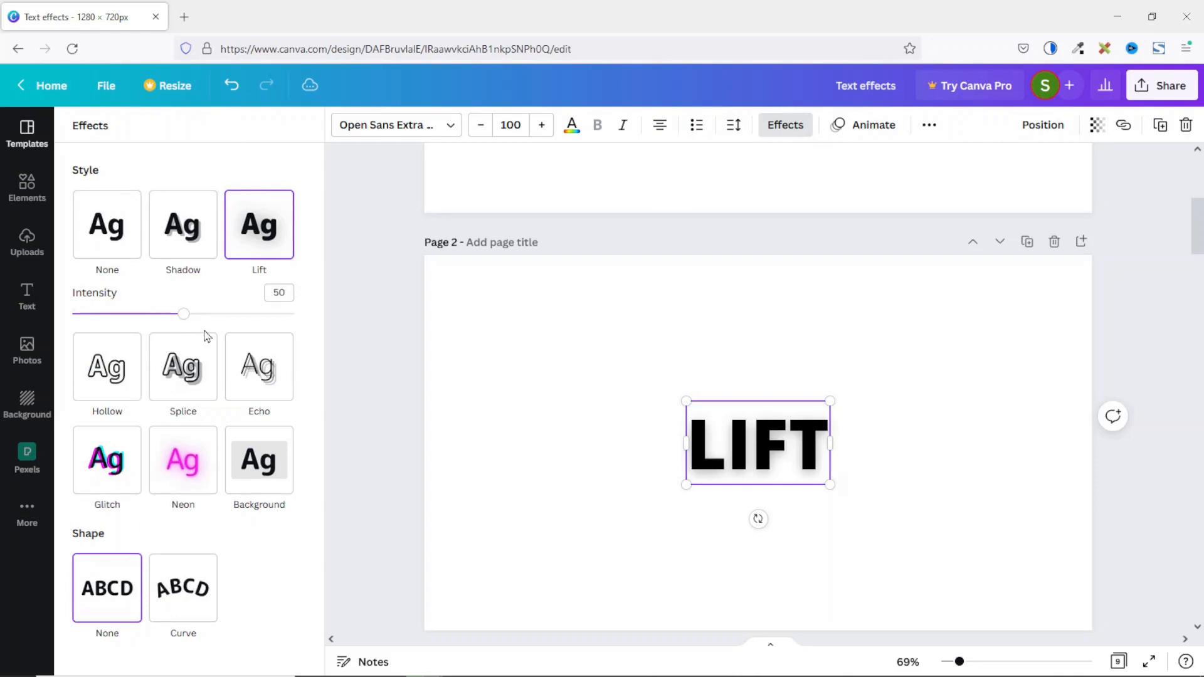
mouse_move(137, 314)
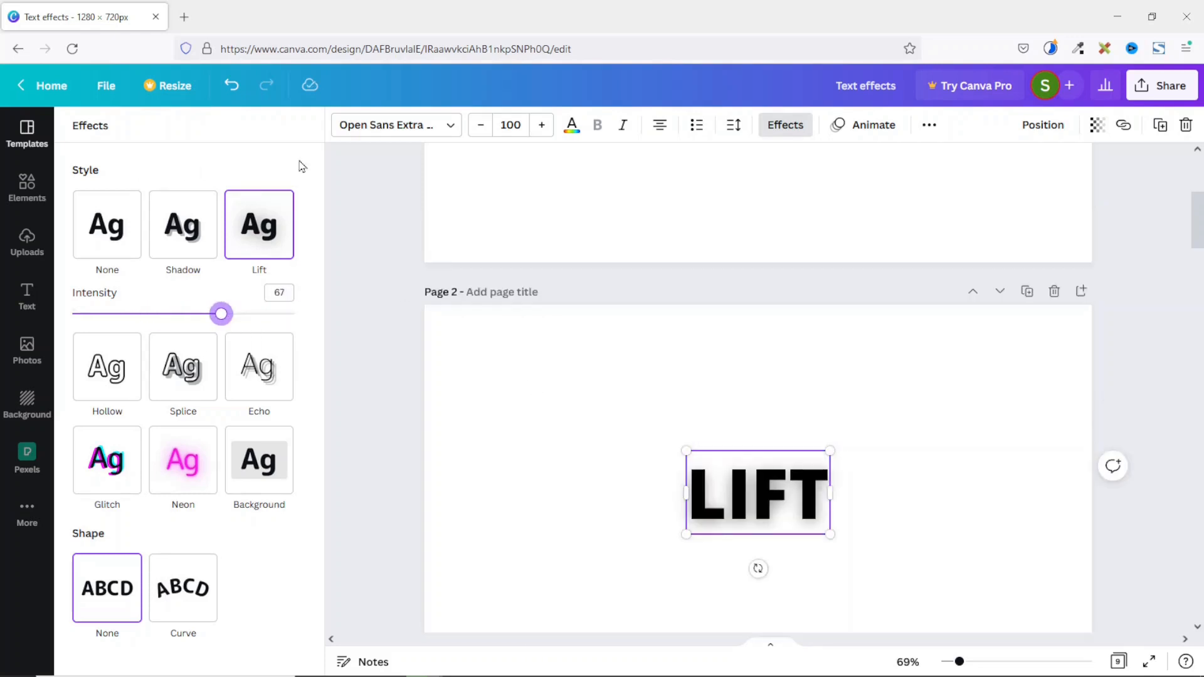
Select the HOLLOW word on page 3 and apply the Hollow outline style
scroll(down, 3)
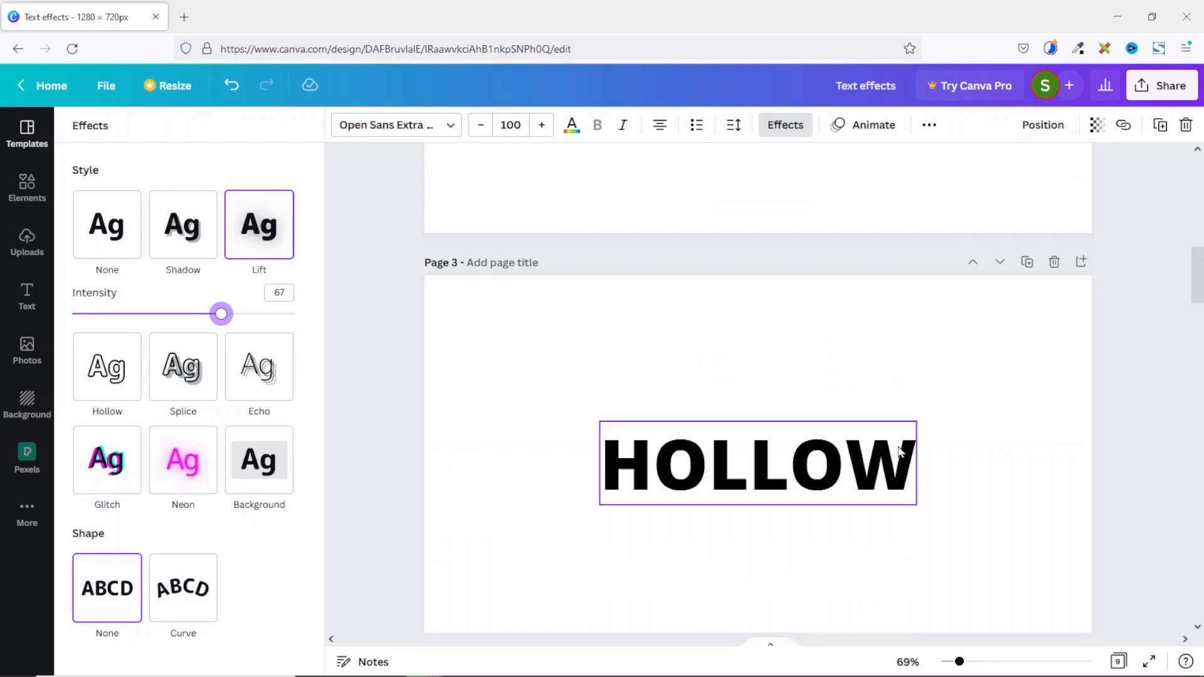
click(106, 225)
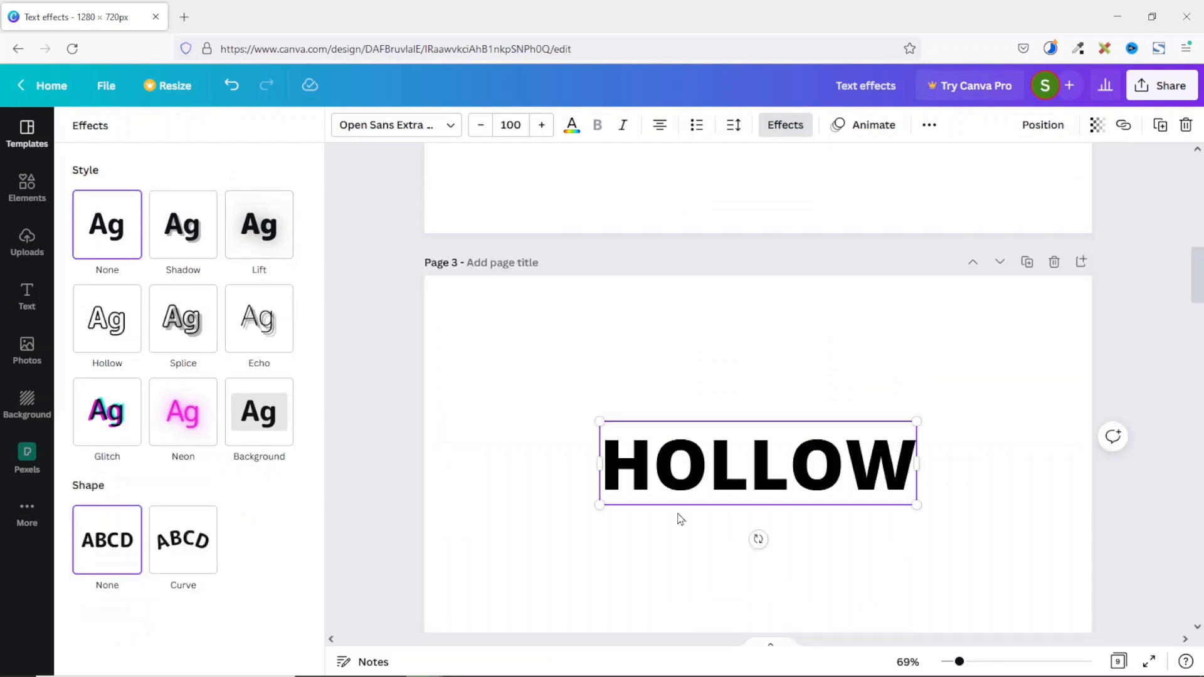
click(107, 319)
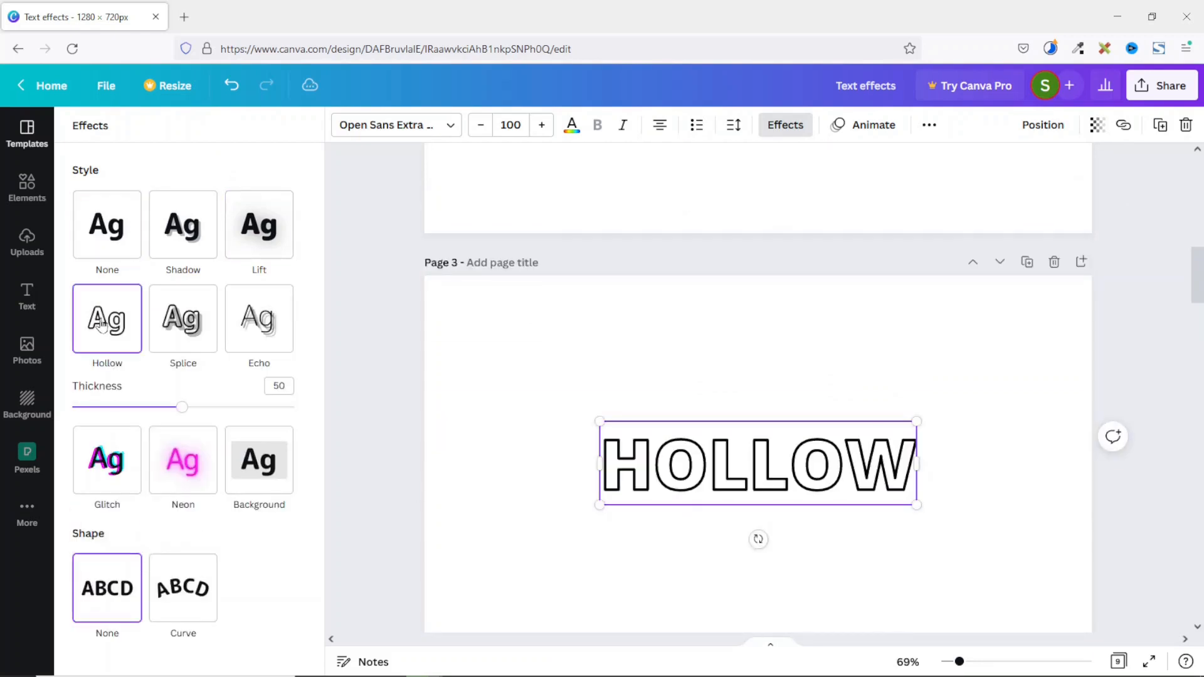
mouse_move(534, 399)
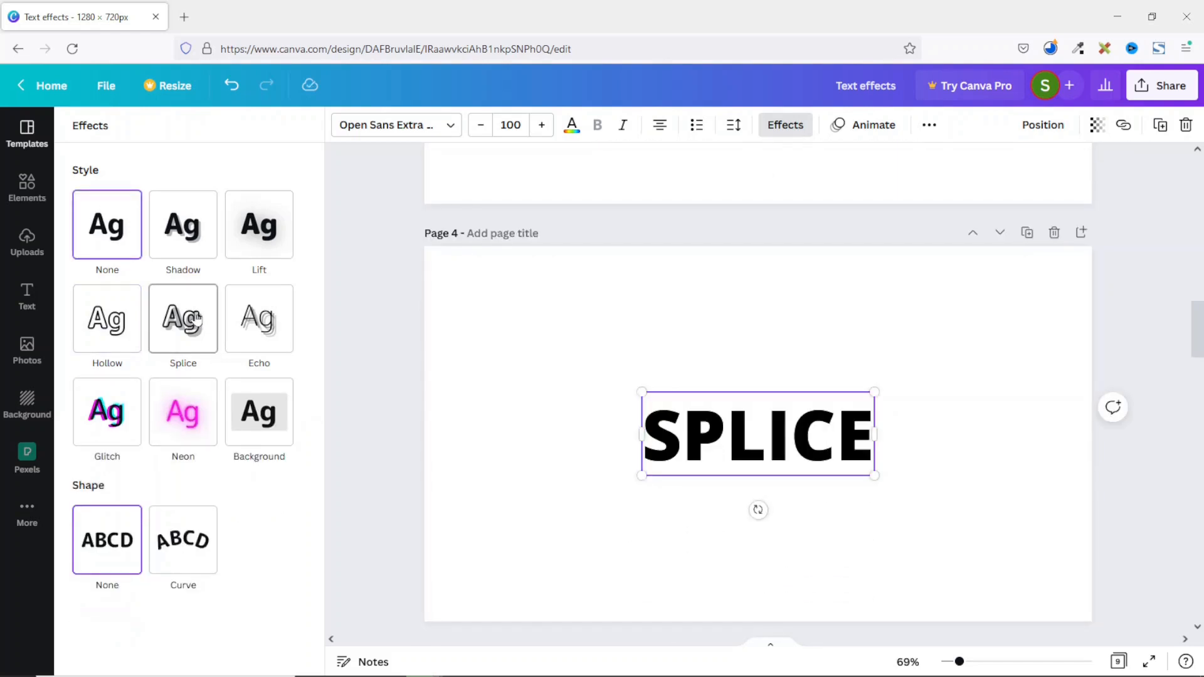
Apply the Splice style to SPLICE and colour it lime green
click(182, 319)
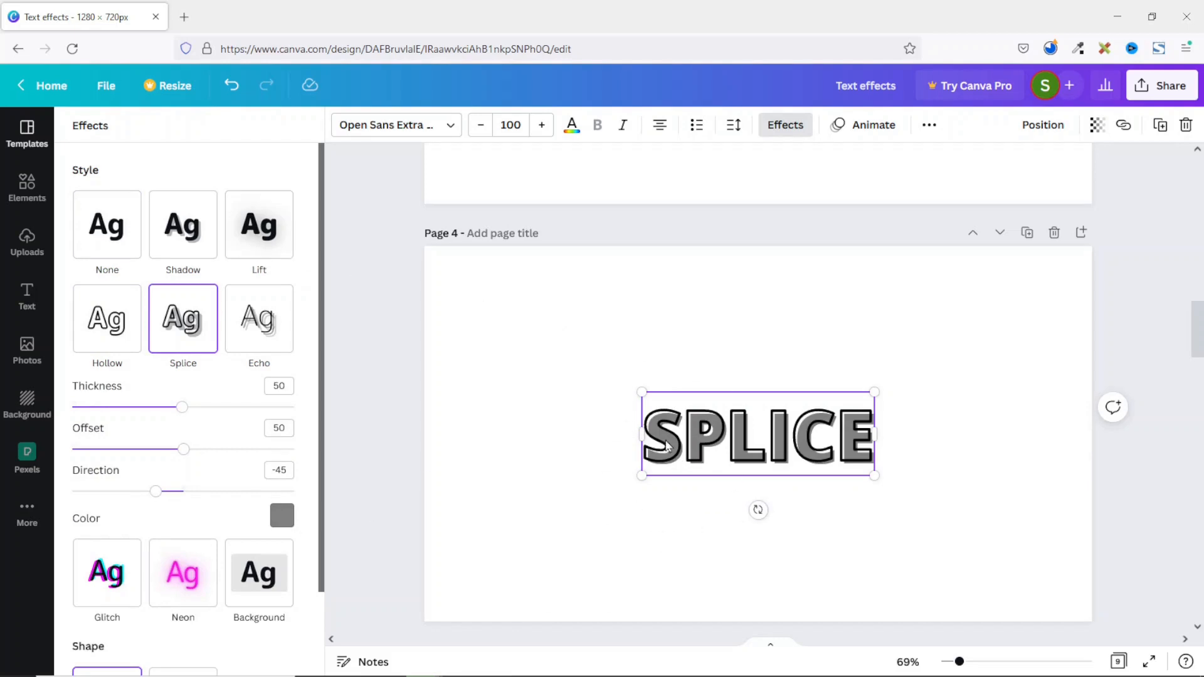
mouse_move(689, 465)
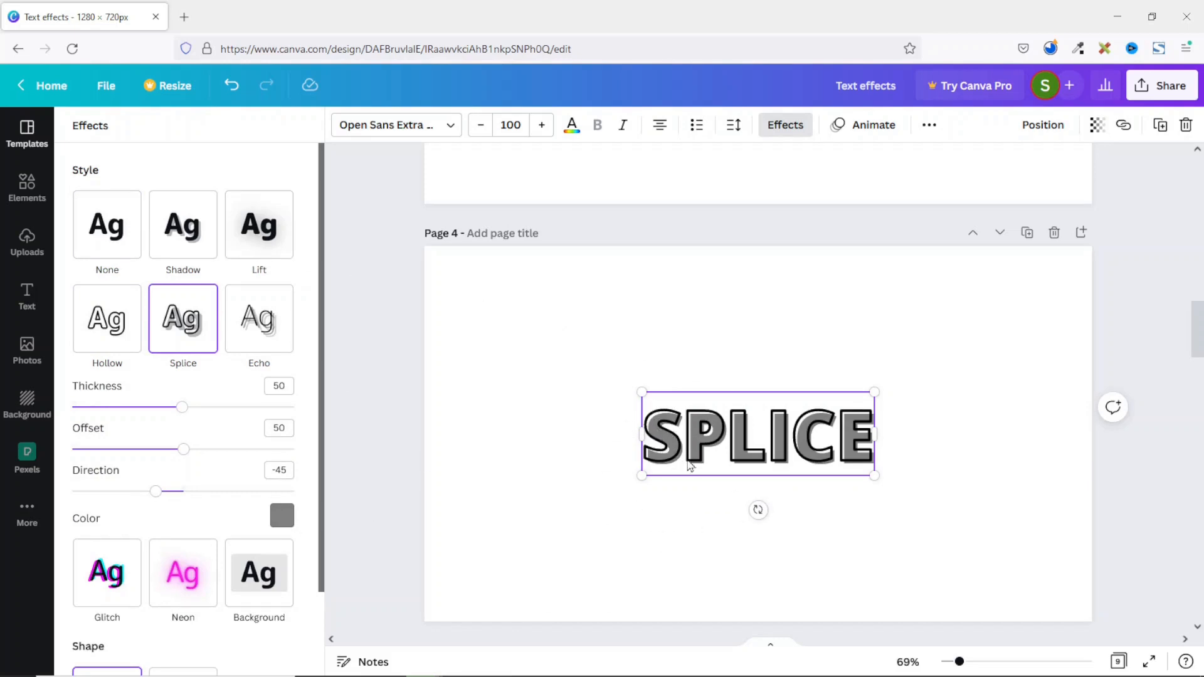
mouse_move(371, 437)
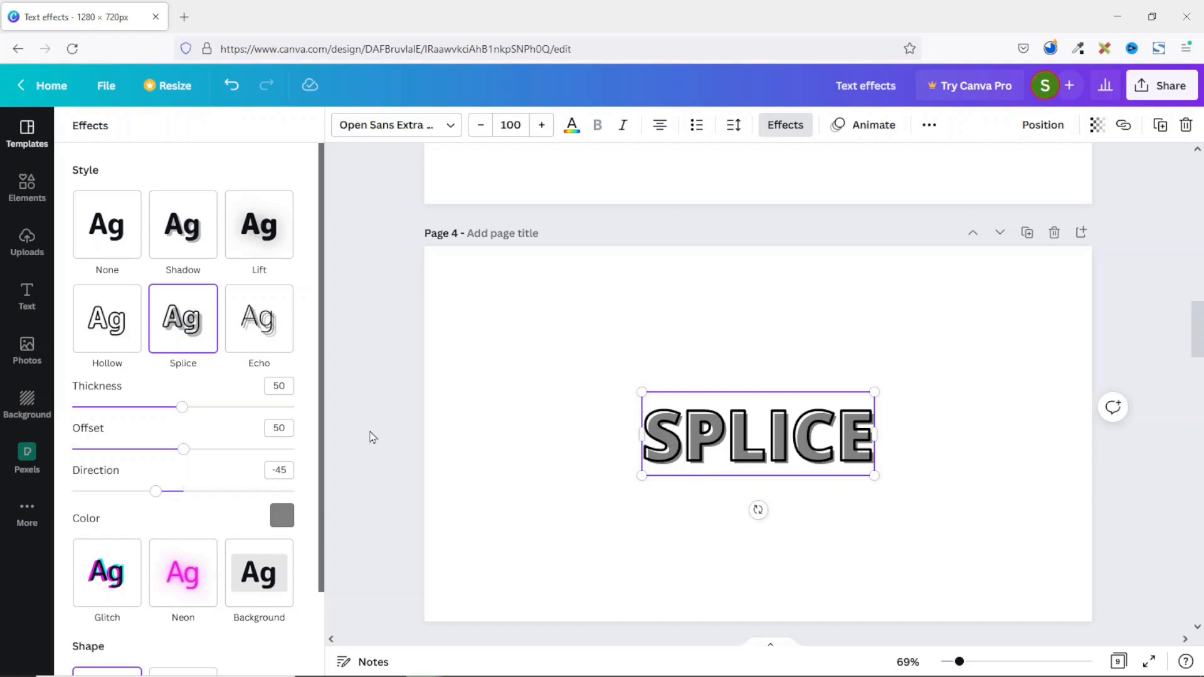
mouse_move(139, 417)
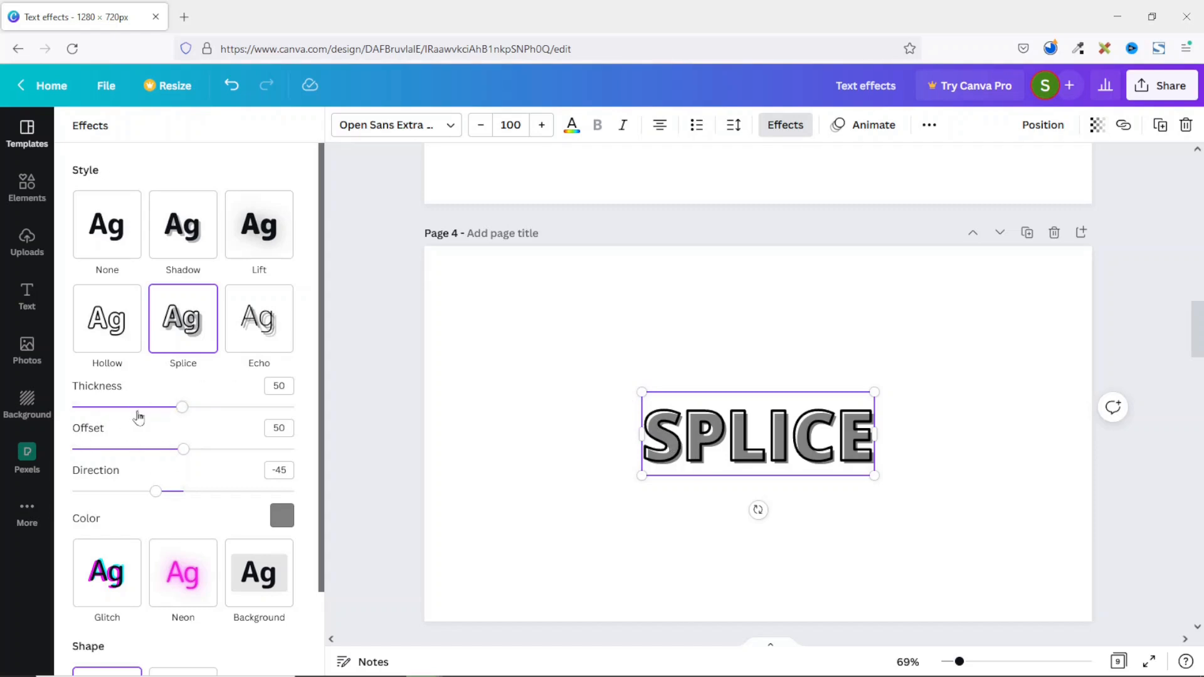
mouse_move(263, 492)
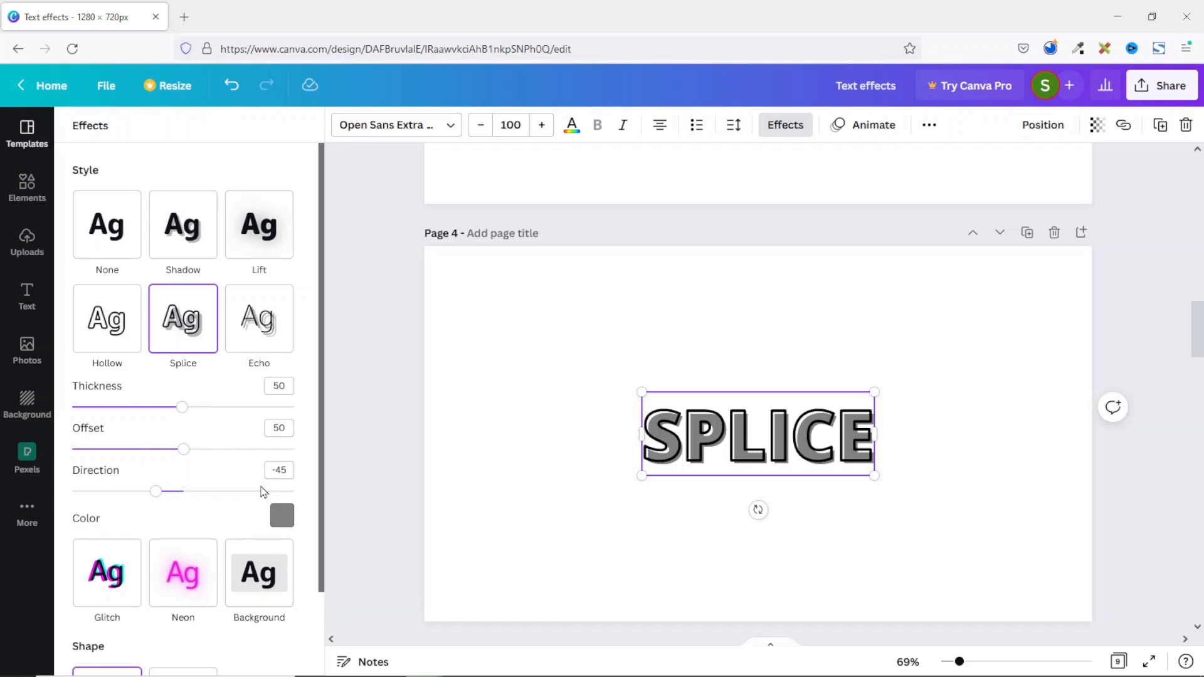
mouse_move(182, 407)
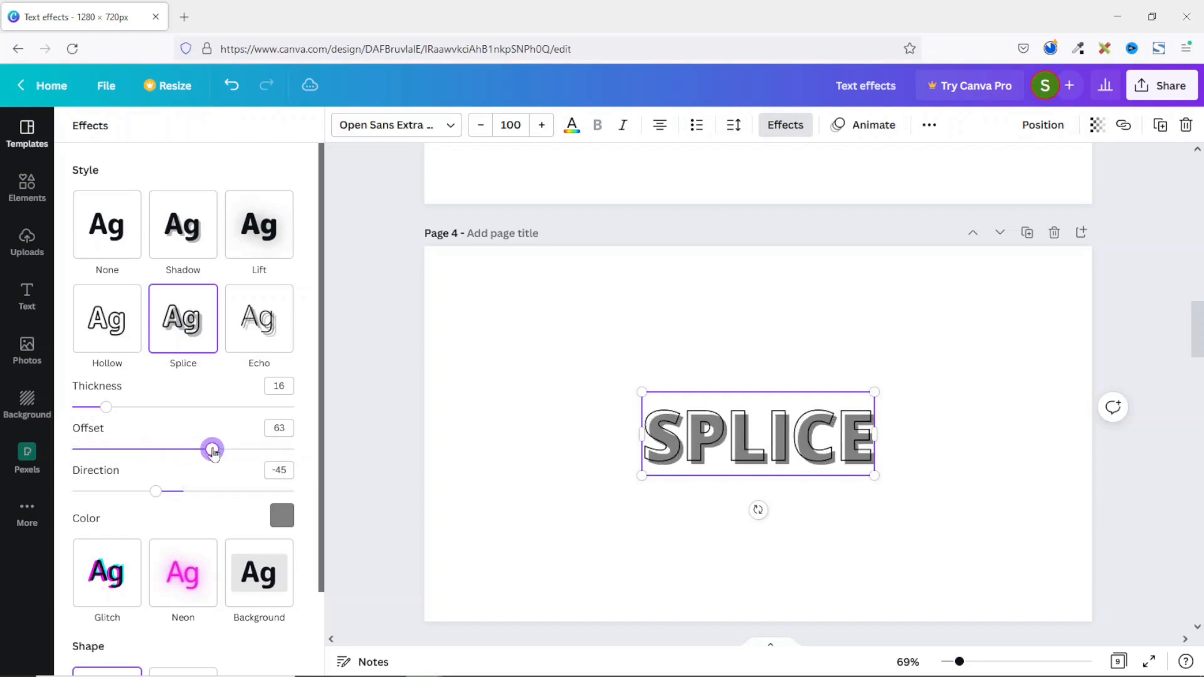
mouse_move(152, 497)
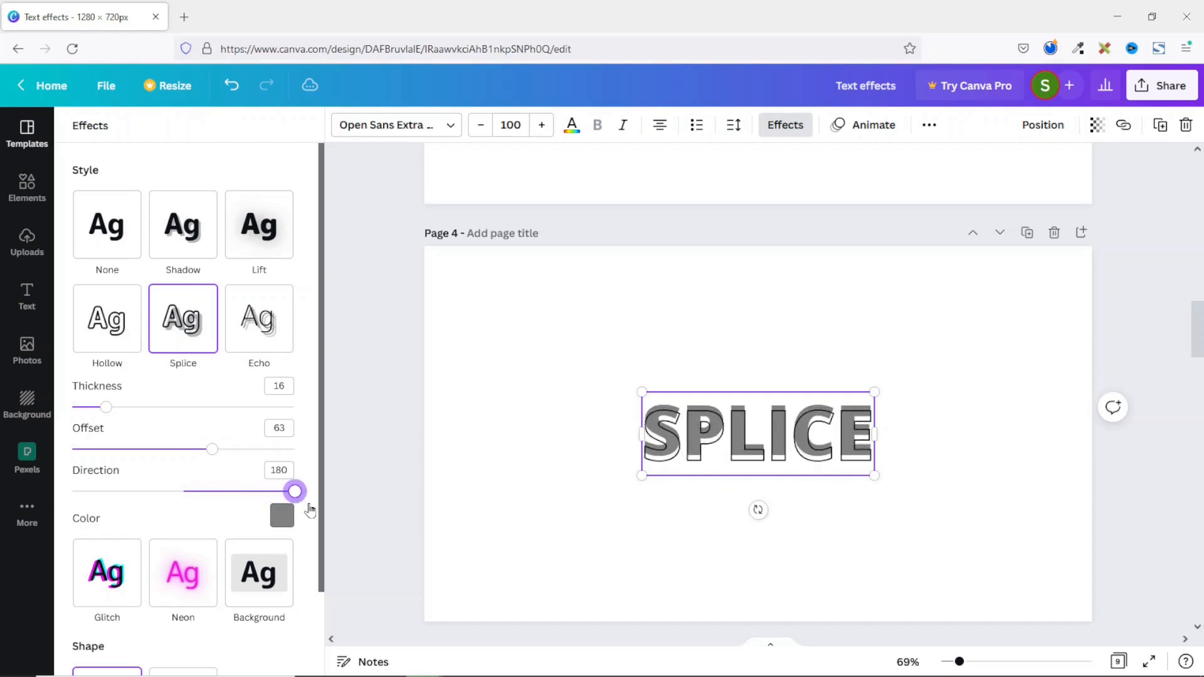
click(281, 514)
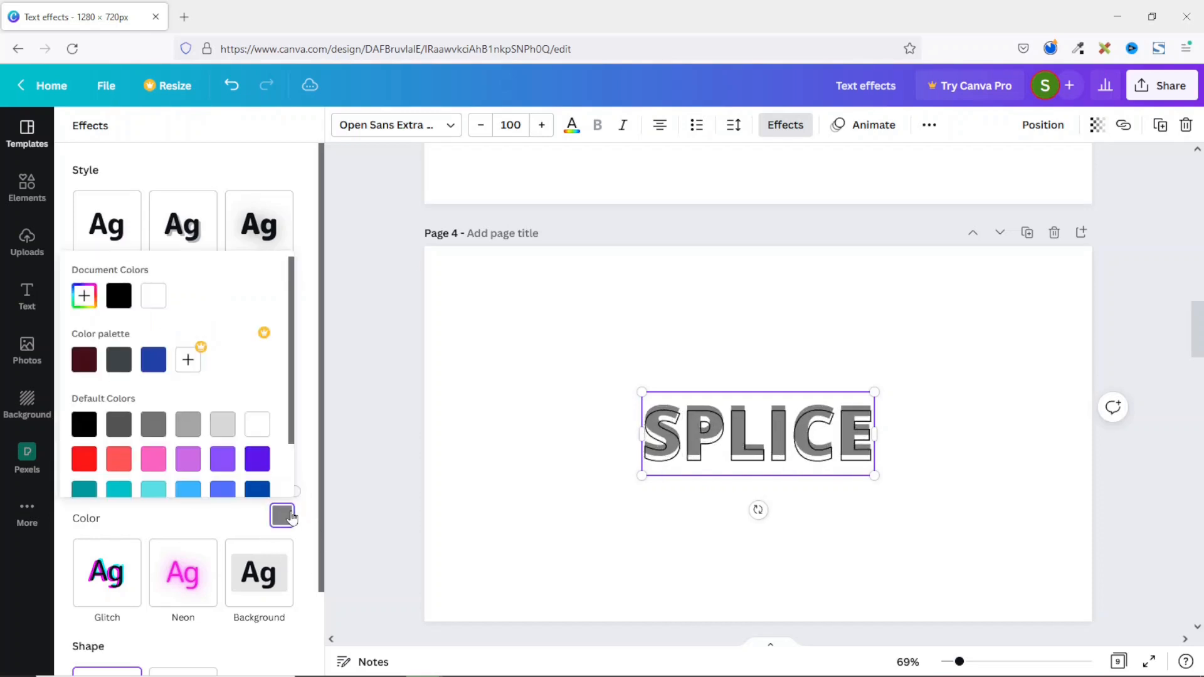
click(153, 467)
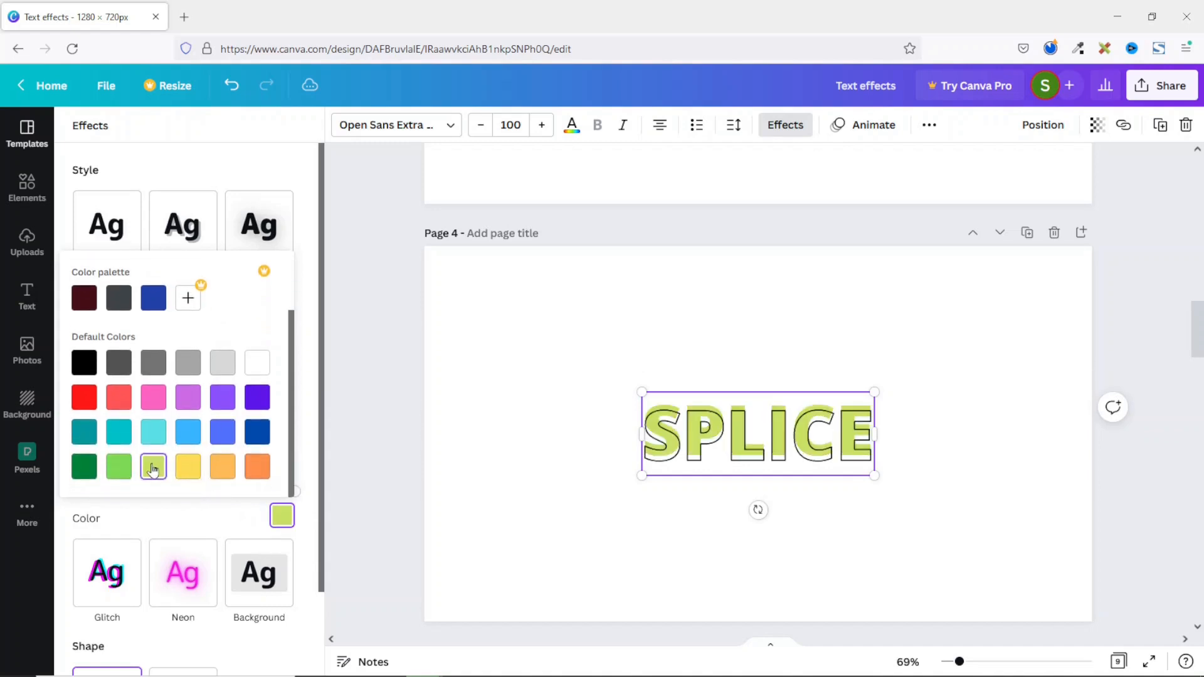
click(257, 467)
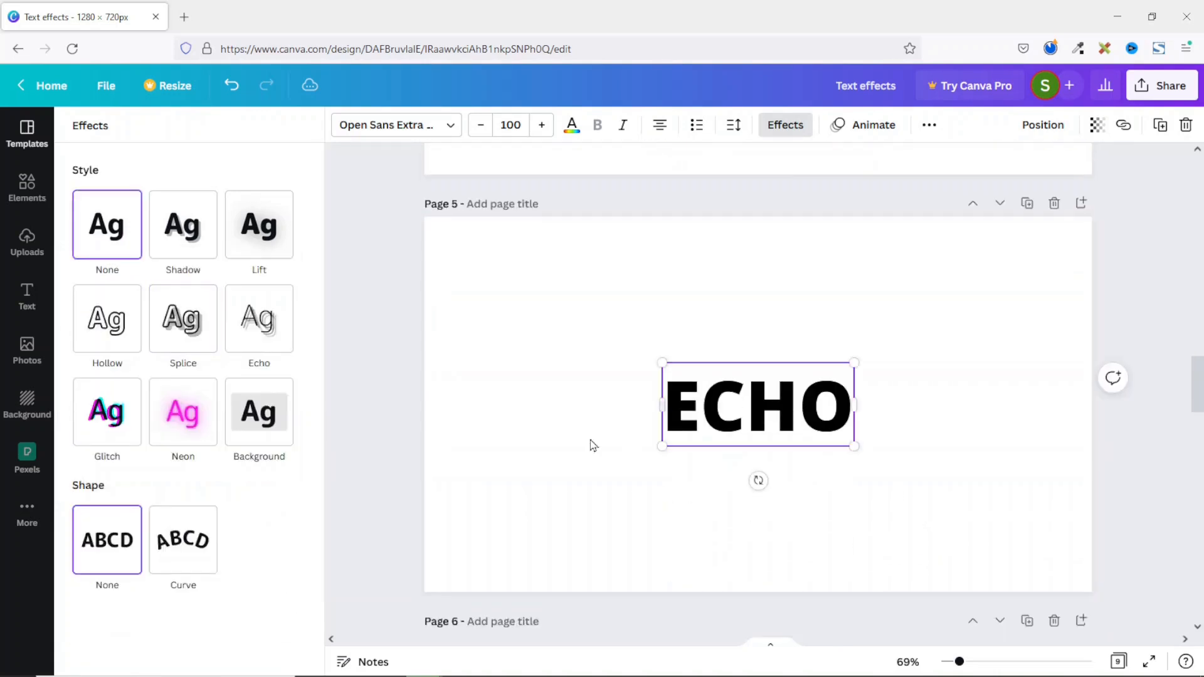
Apply the Echo style to ECHO and tint it blue after trying coral red
click(259, 318)
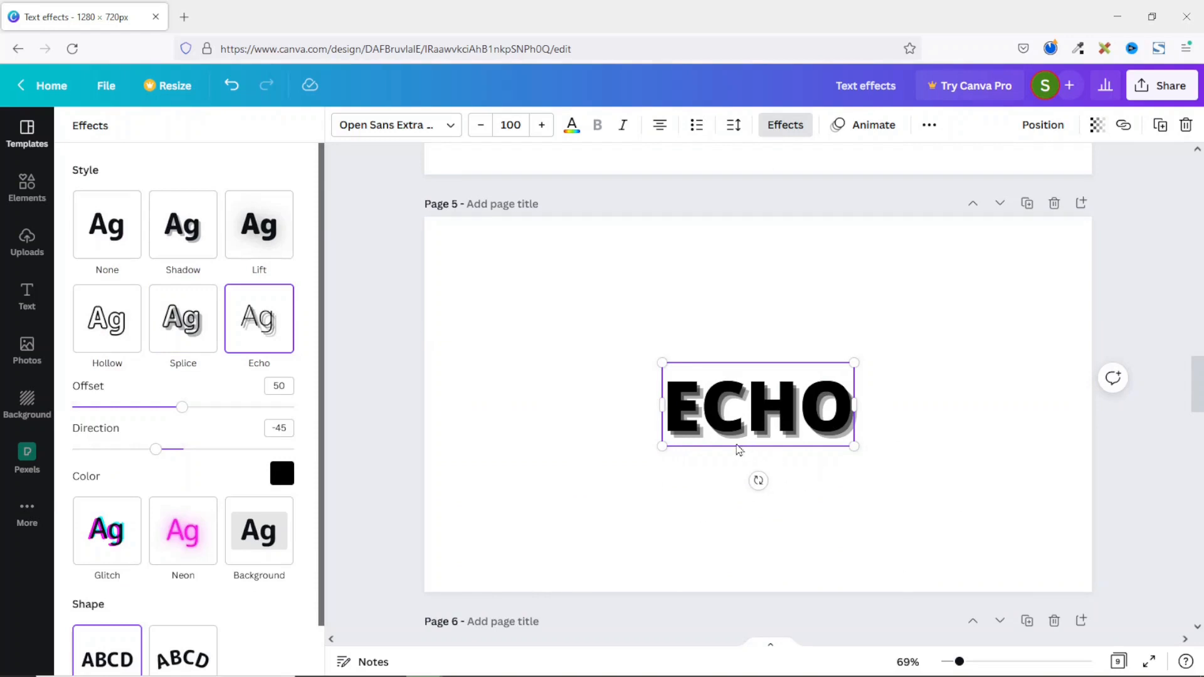
mouse_move(709, 442)
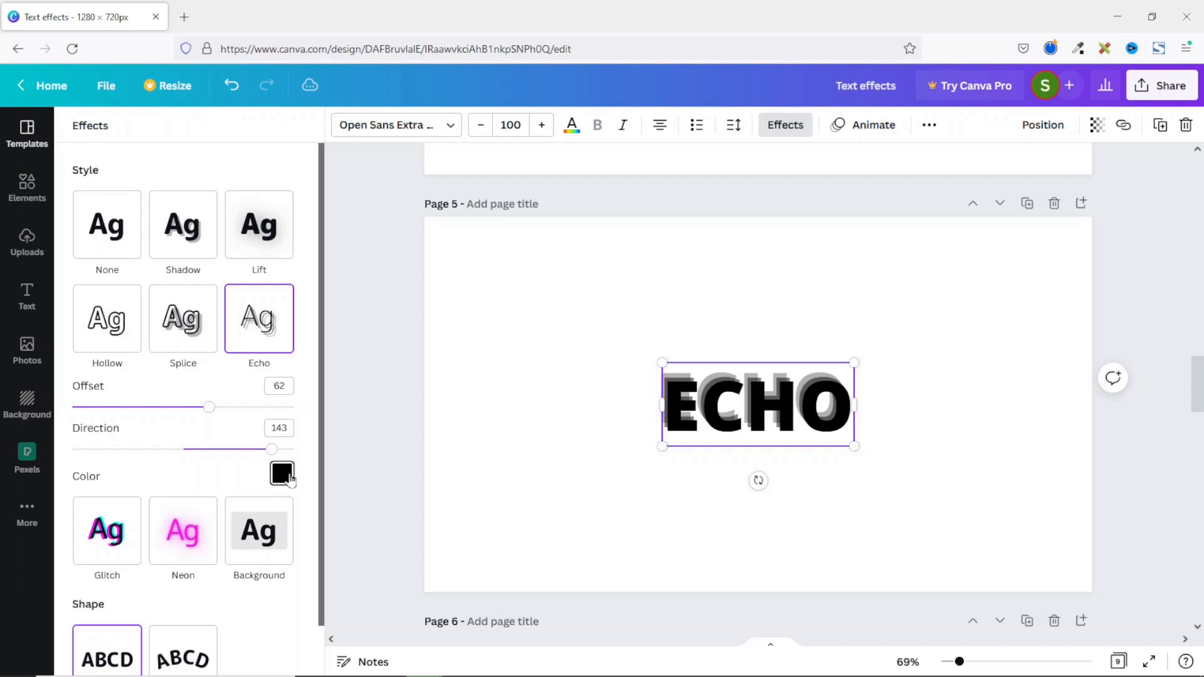
click(281, 473)
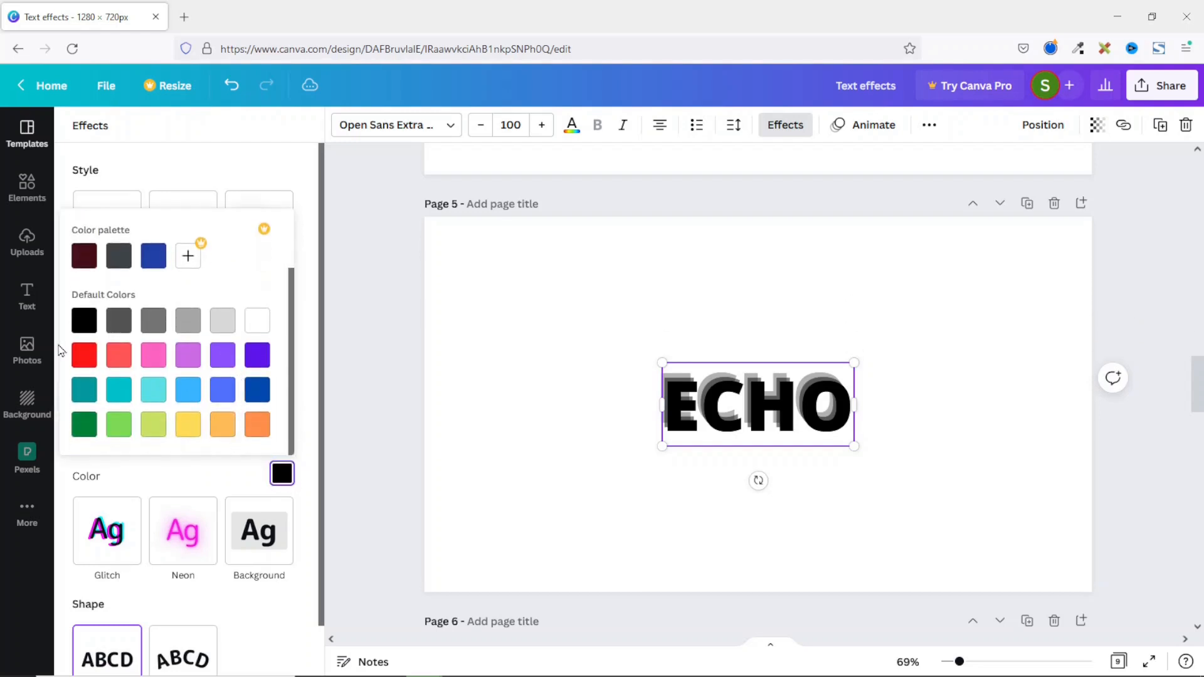
click(118, 354)
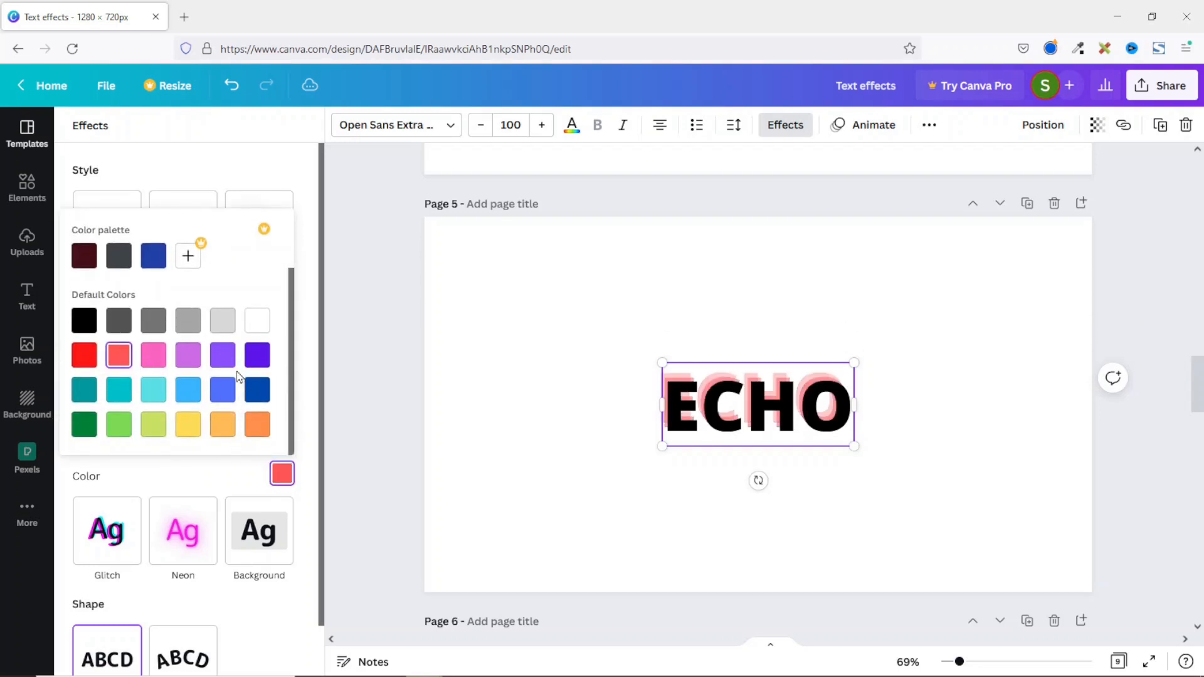
click(222, 355)
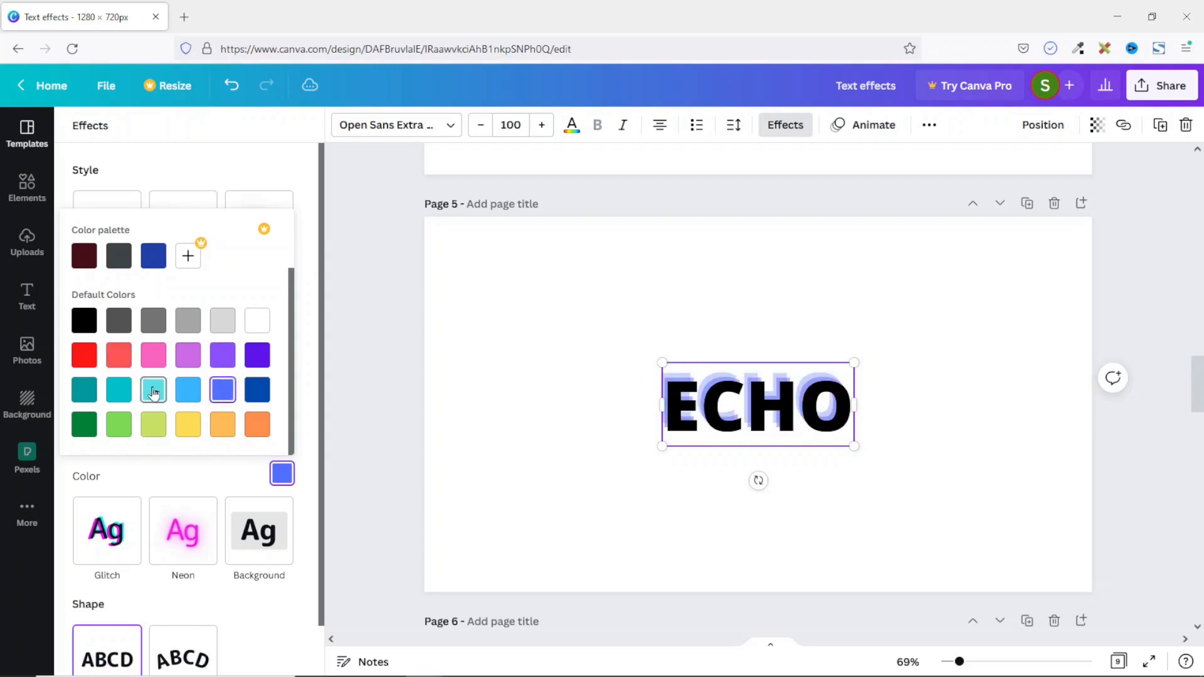
click(153, 389)
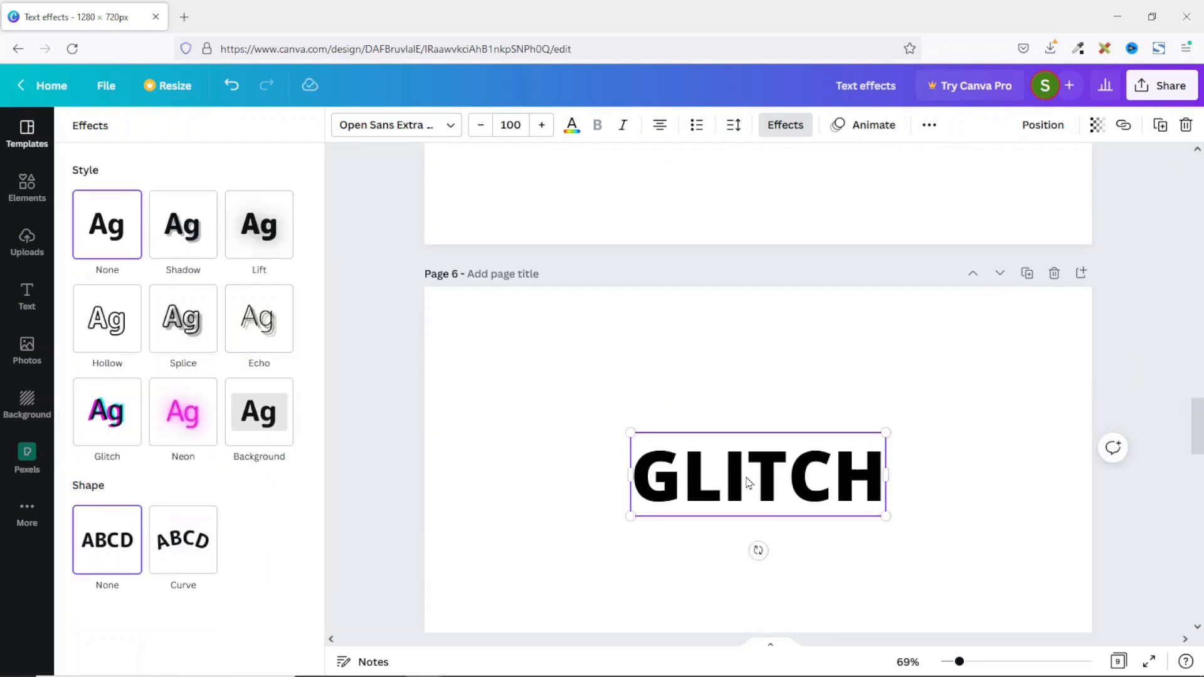
Apply the Glitch style to GLITCH, switching from cyan-magenta to the cyan-red colours
click(107, 412)
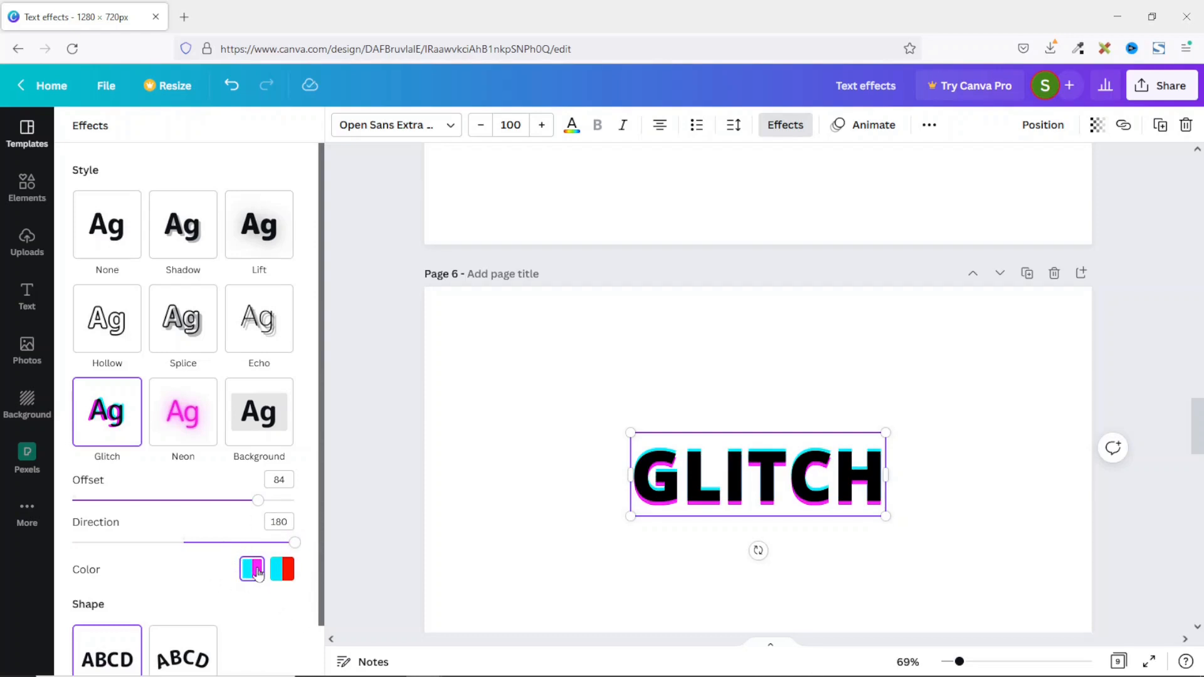
click(281, 569)
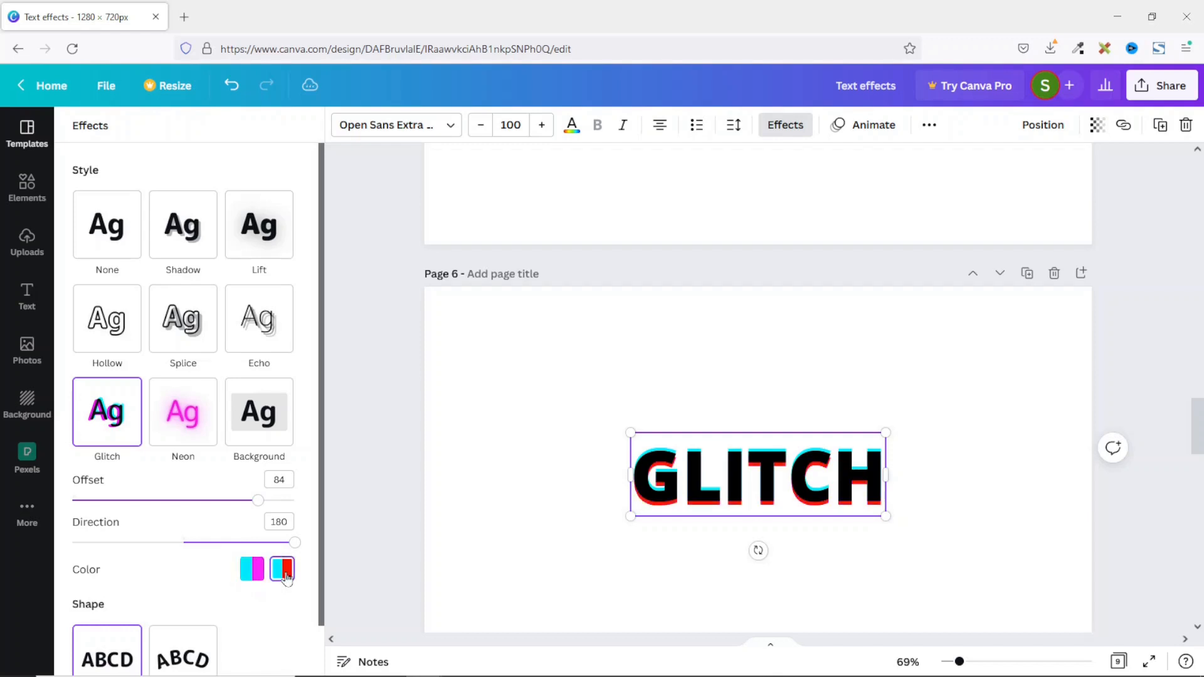
click(252, 568)
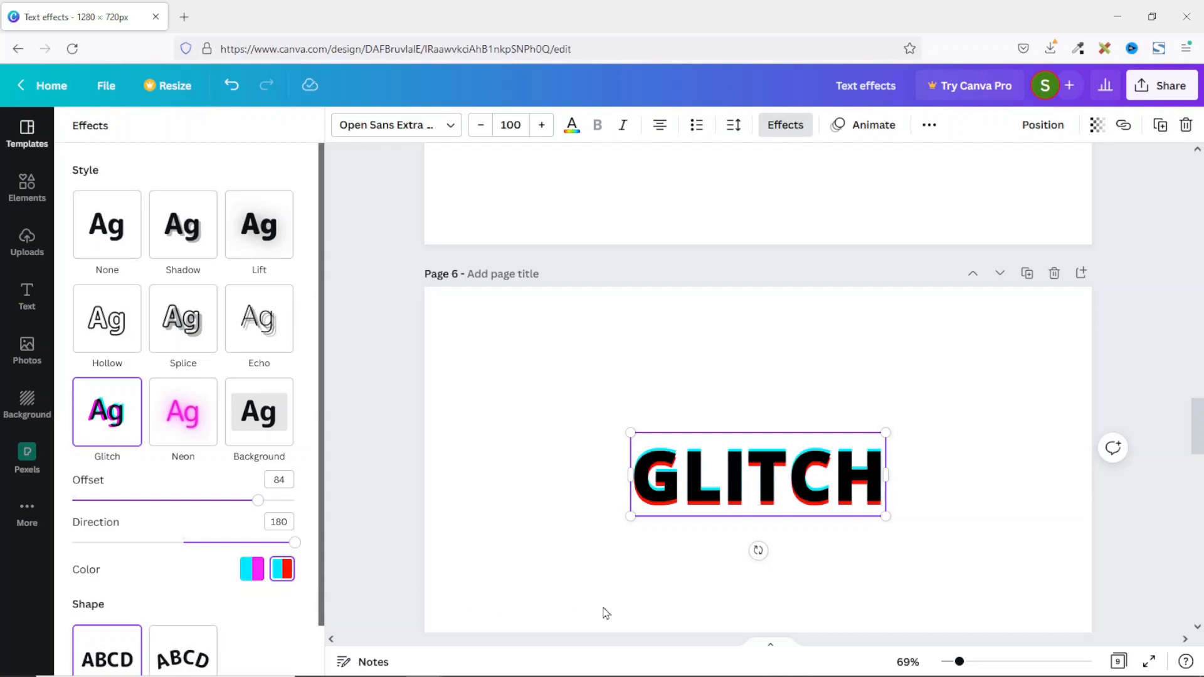
mouse_move(751, 530)
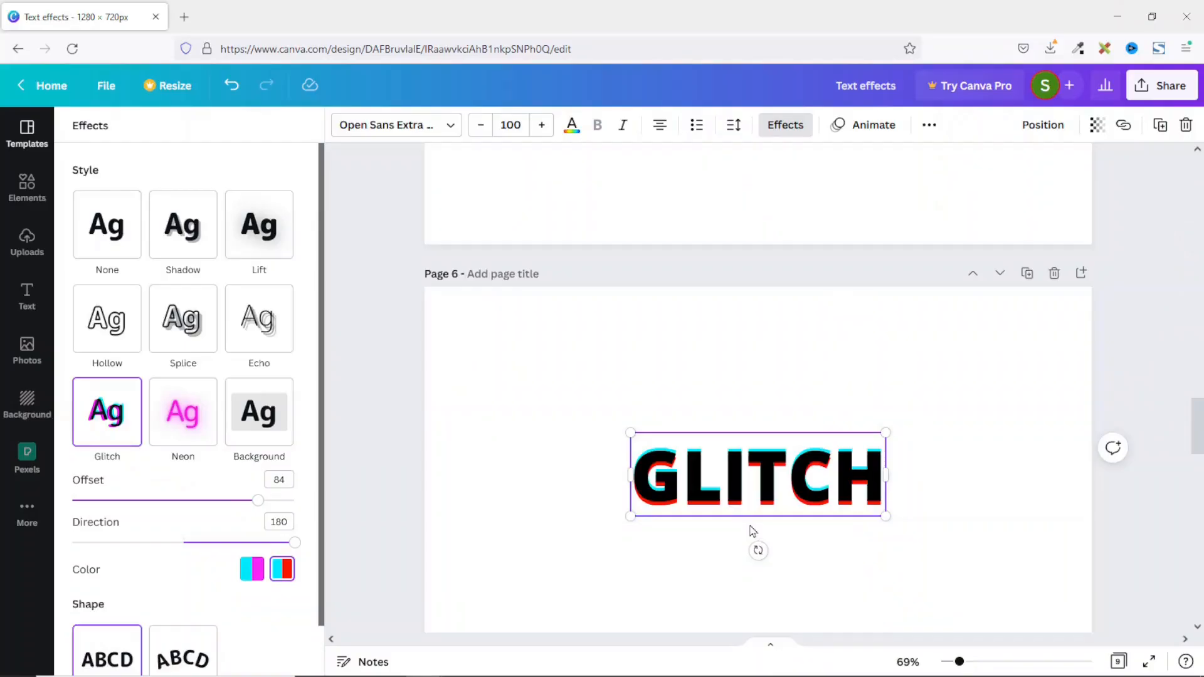
Select the NEON word on page 7 and apply the Neon glow effect
scroll(down, 3)
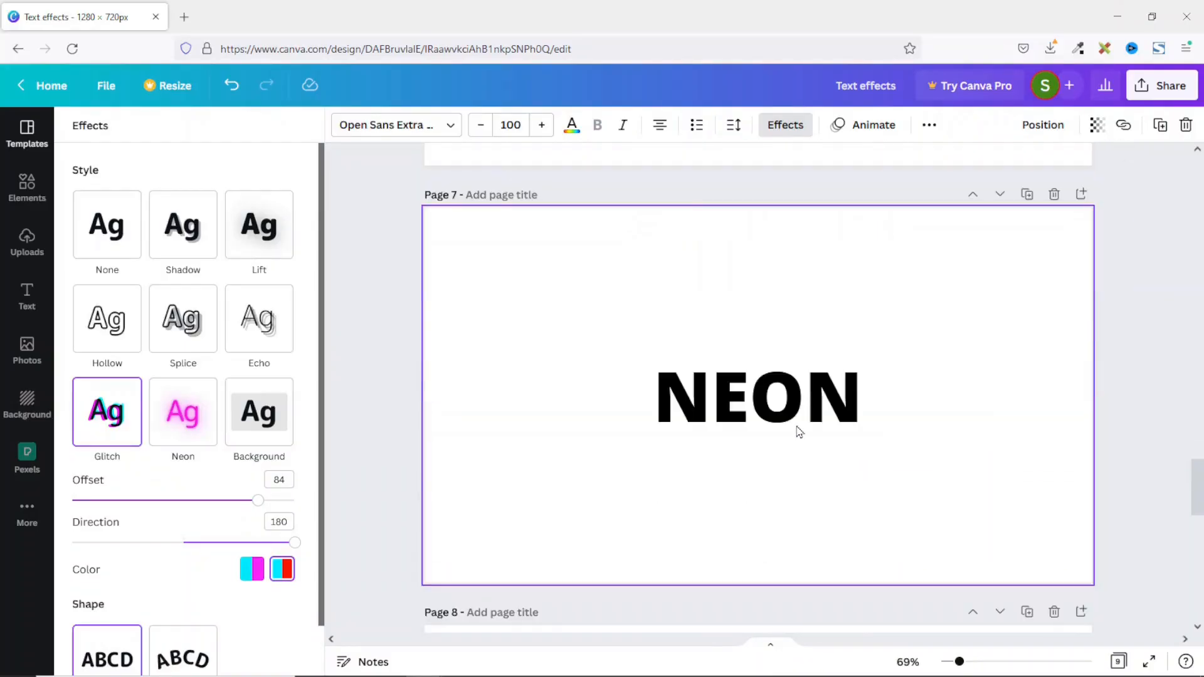
click(107, 224)
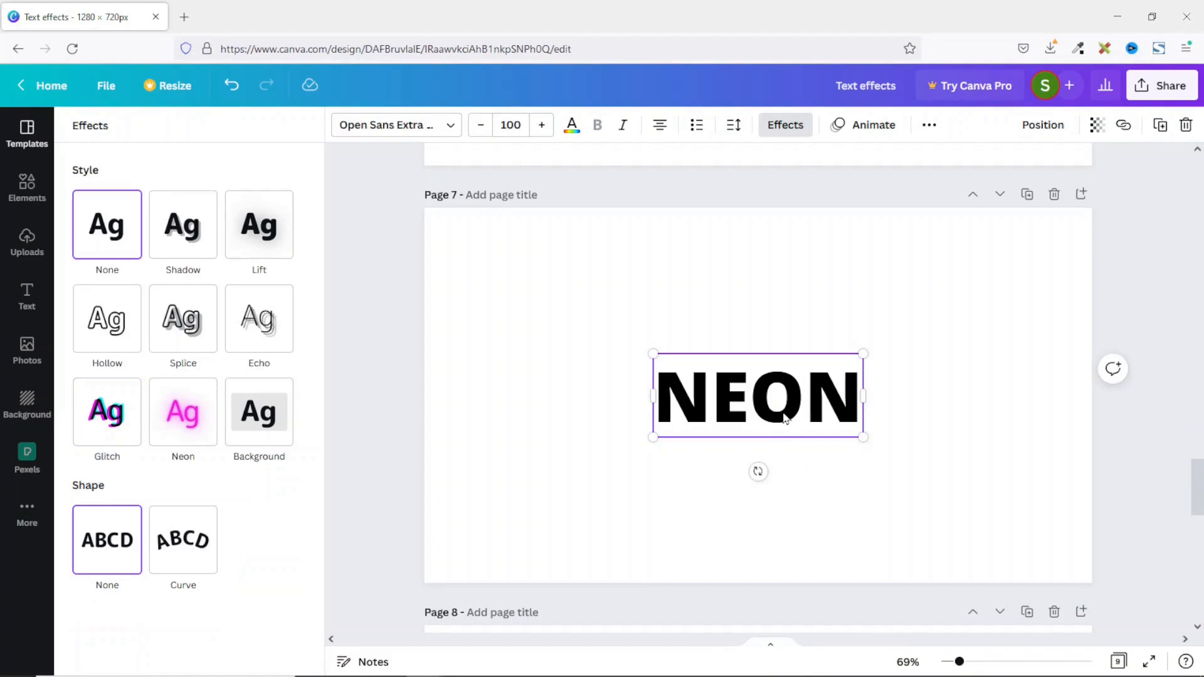
click(183, 412)
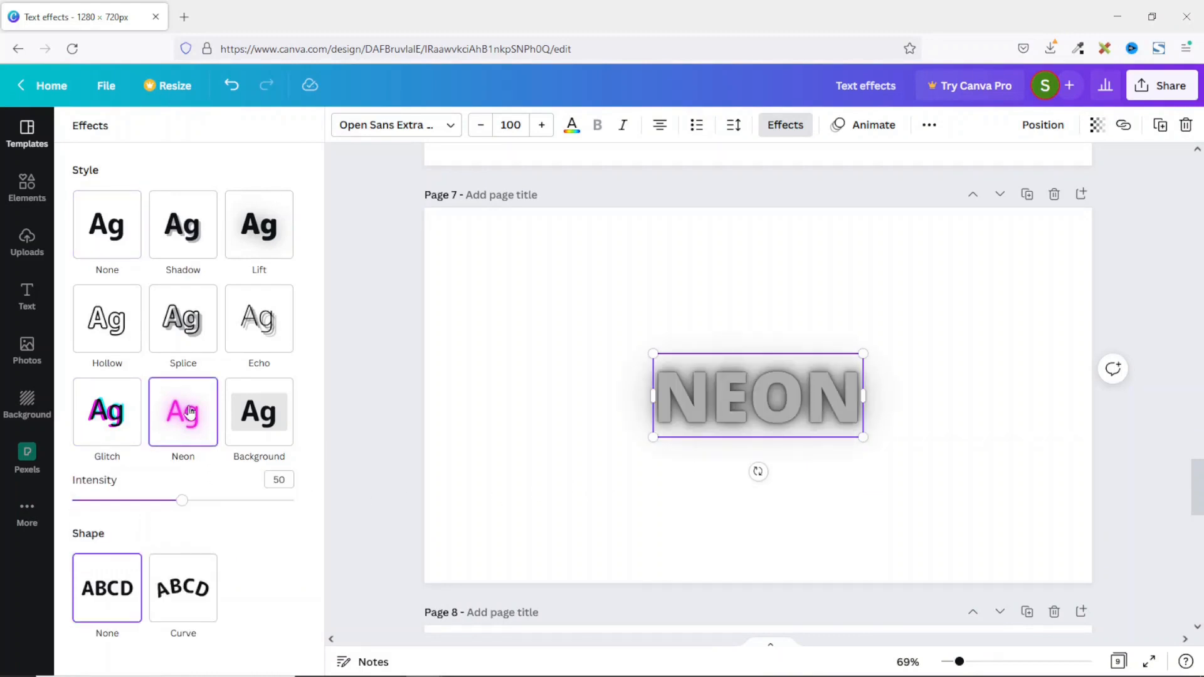
mouse_move(356, 482)
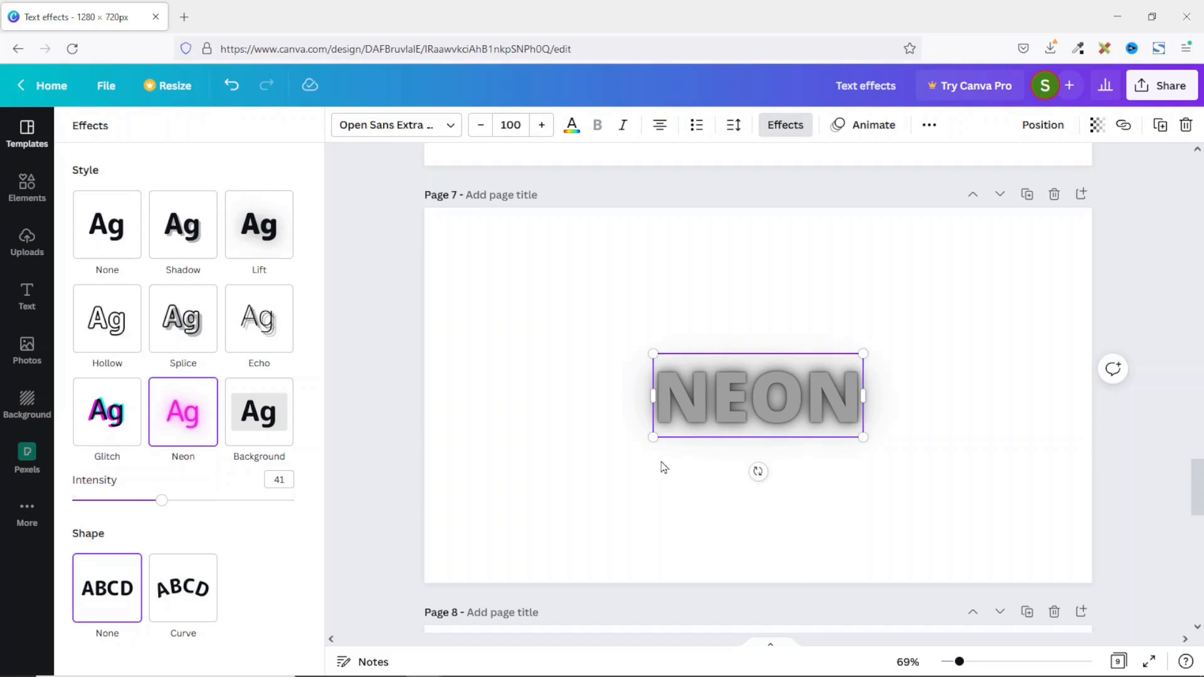
mouse_move(710, 409)
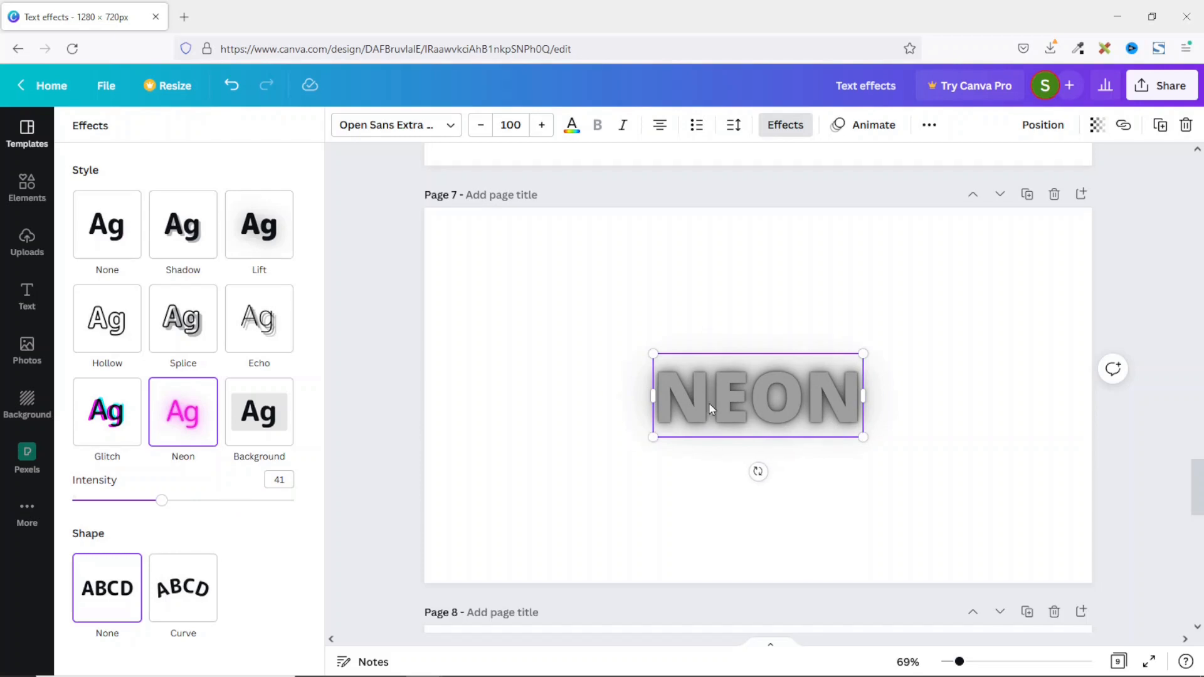
mouse_move(571, 124)
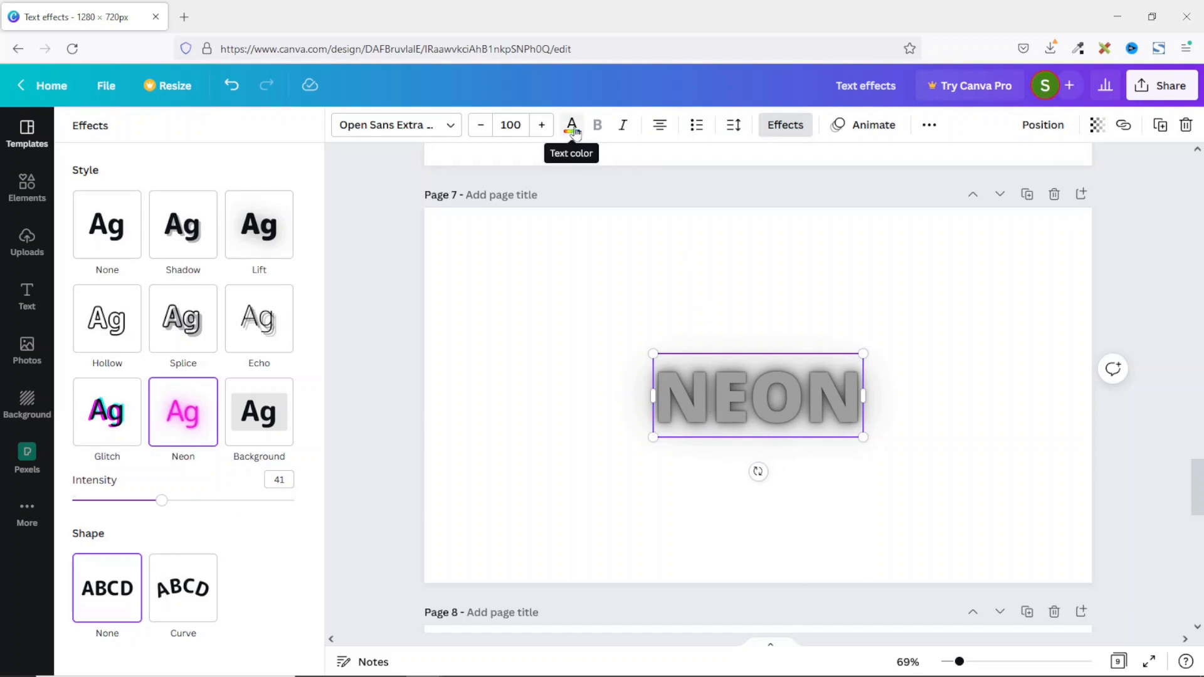
Try coral, red, pink and cyan text colours on NEON, settling on purple
click(571, 125)
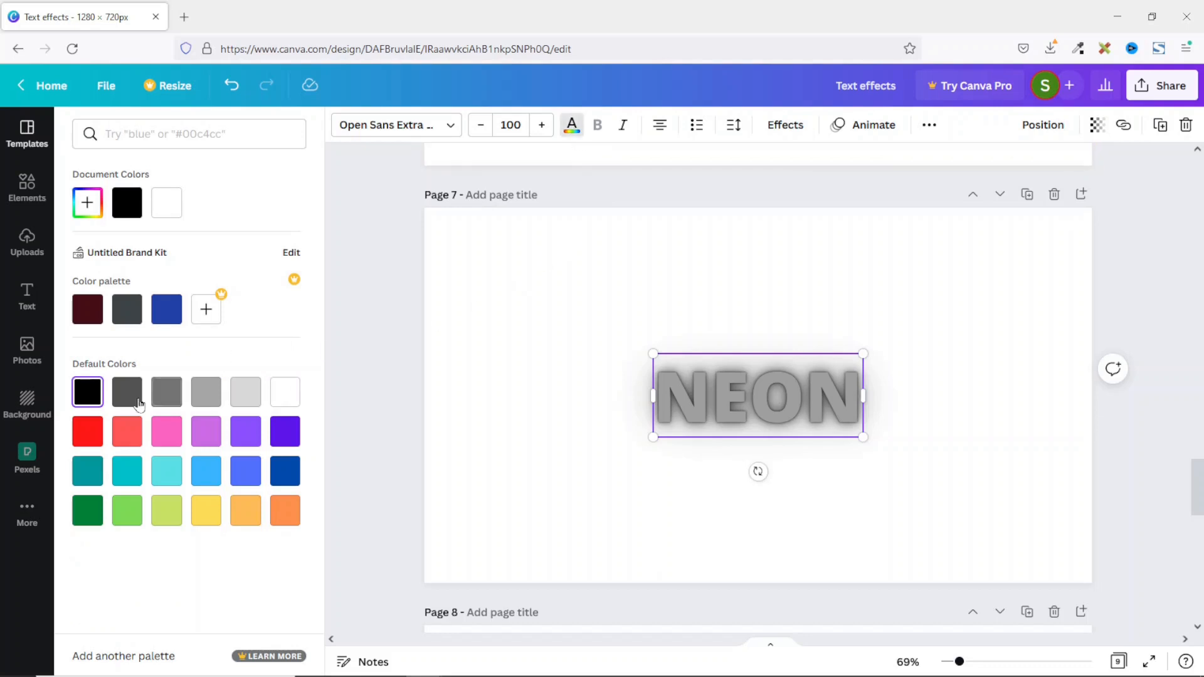
click(126, 431)
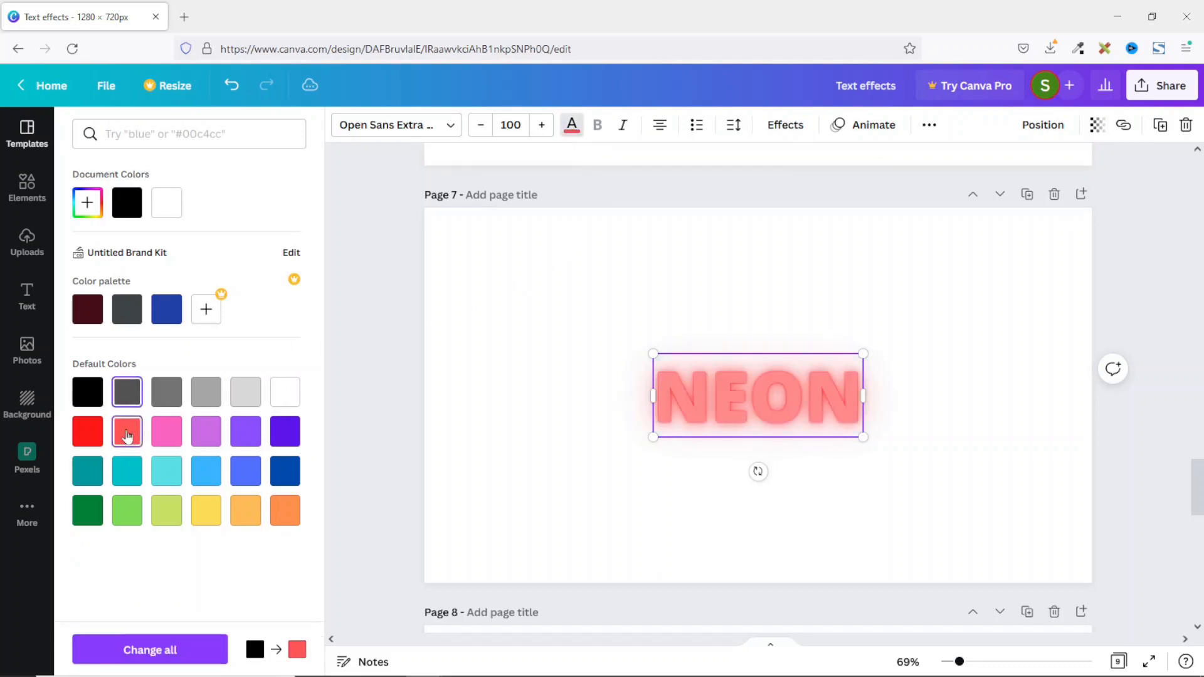
click(87, 430)
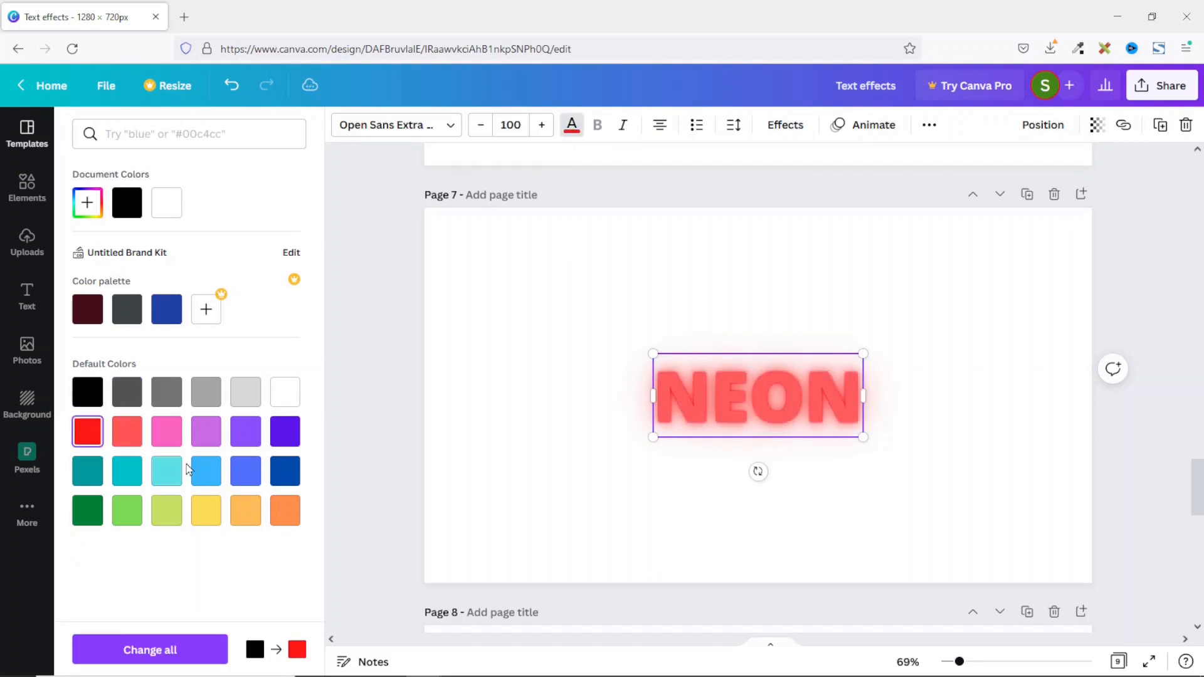
click(205, 431)
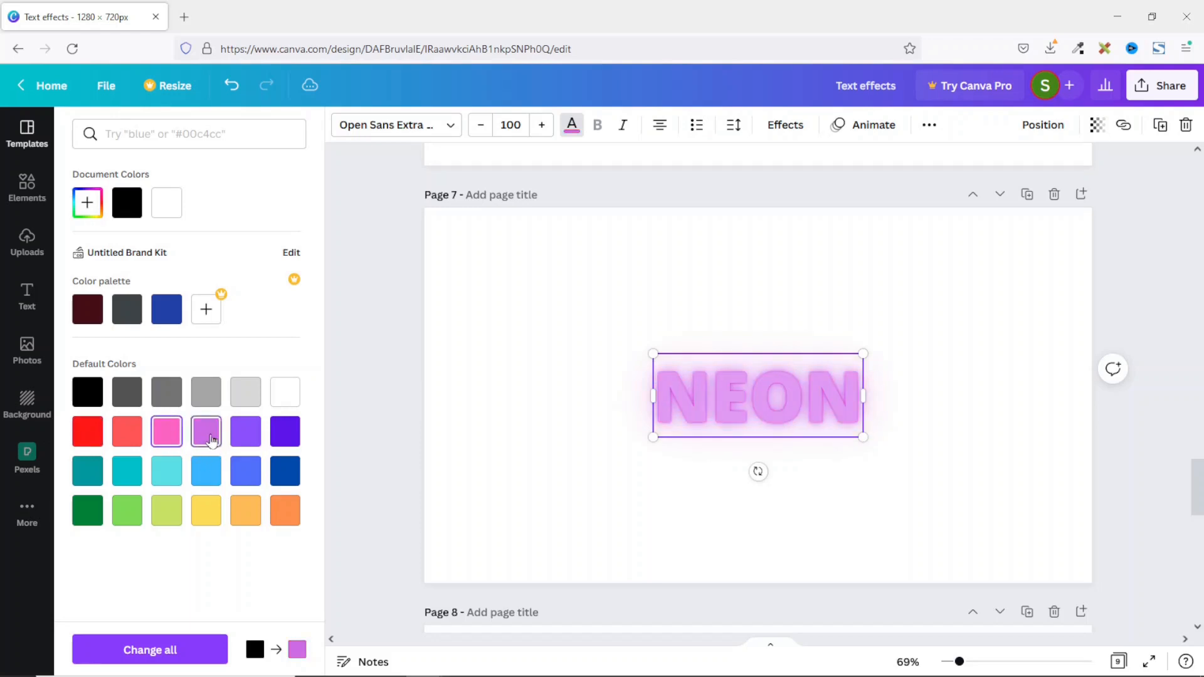
click(126, 471)
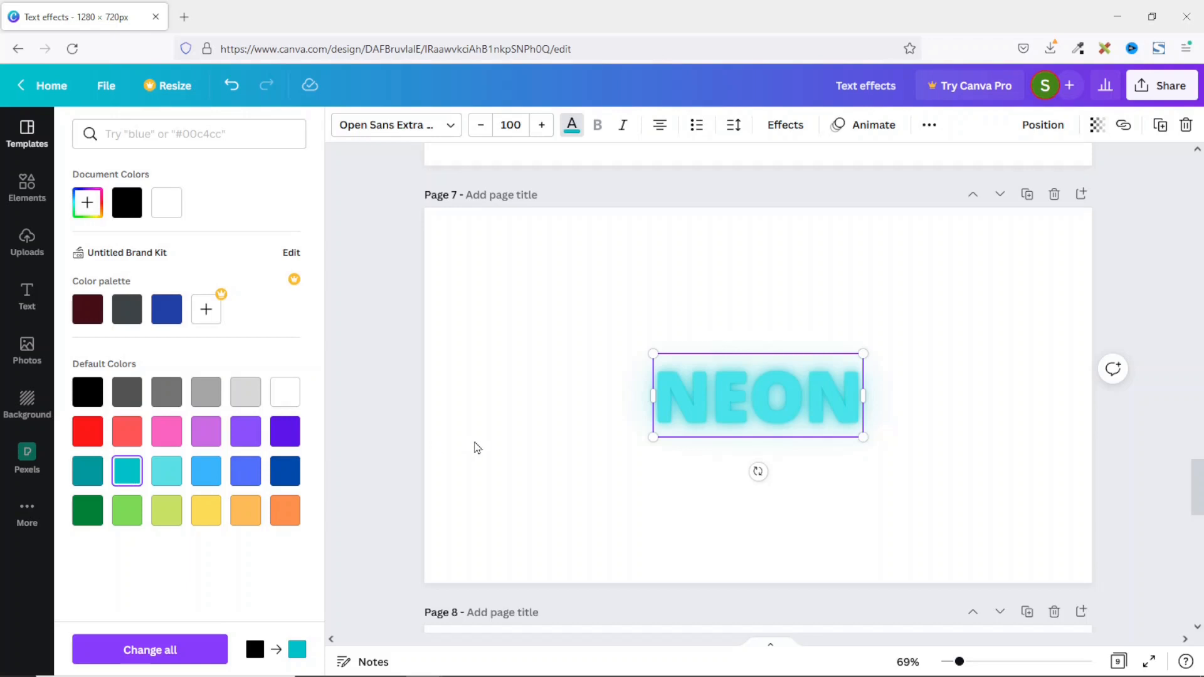
click(206, 431)
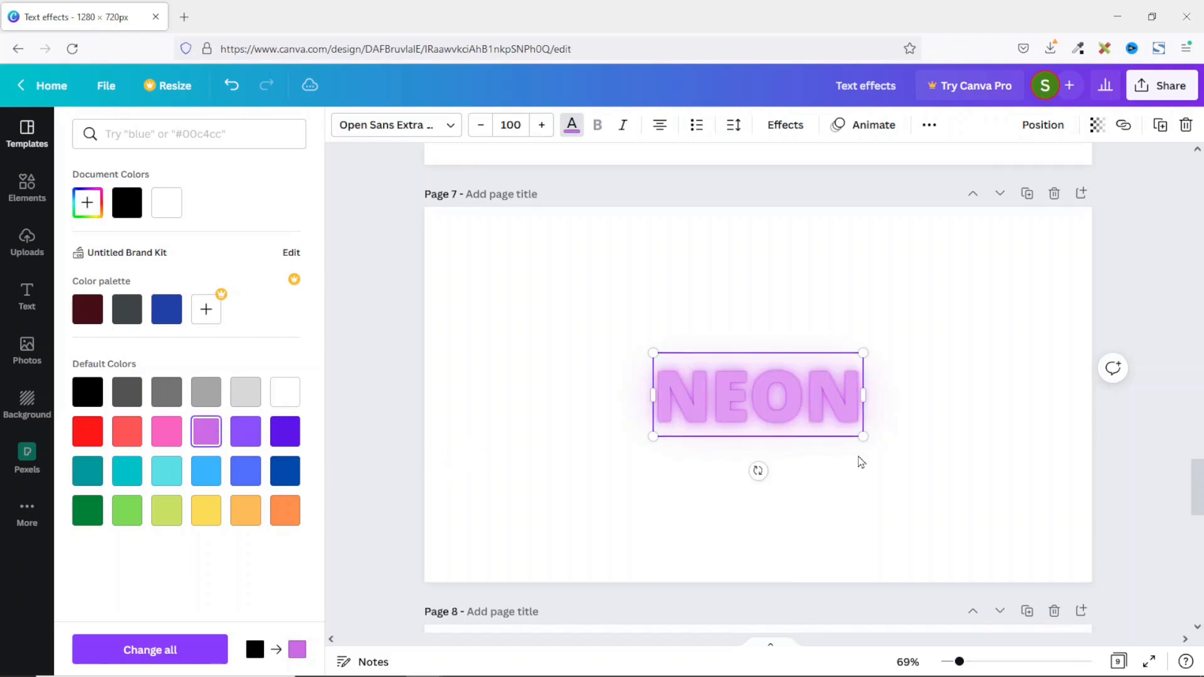
scroll(down, 3)
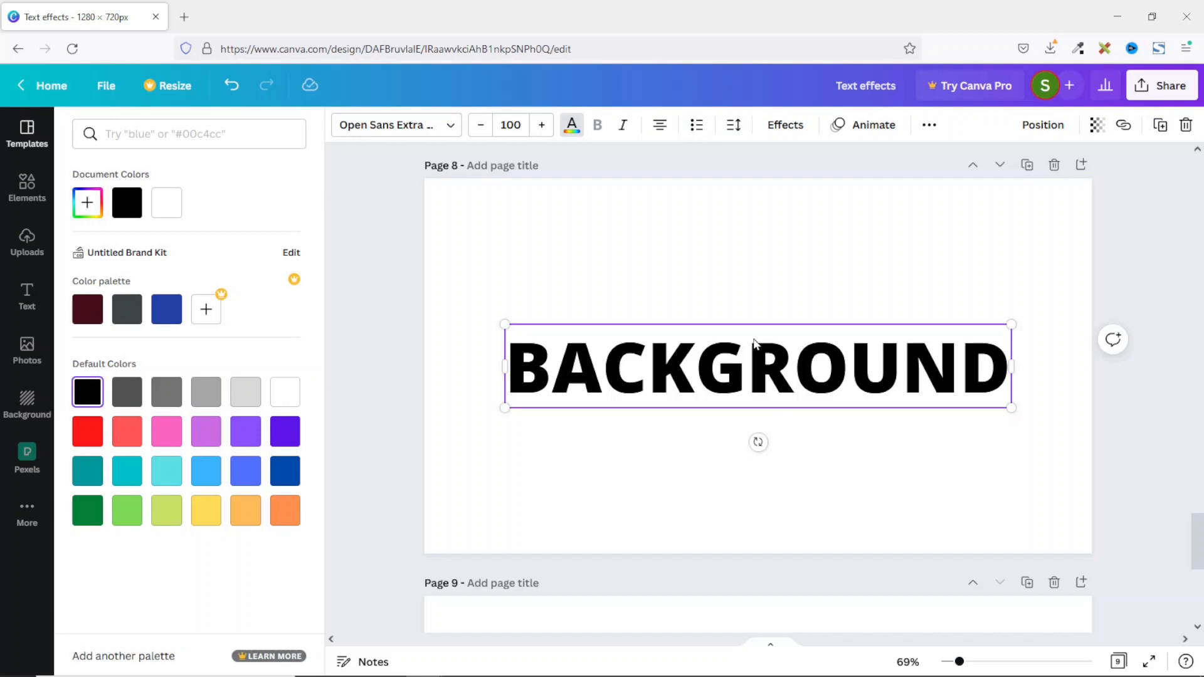
Apply the Background effect to BACKGROUND and recolour its highlight teal
click(783, 124)
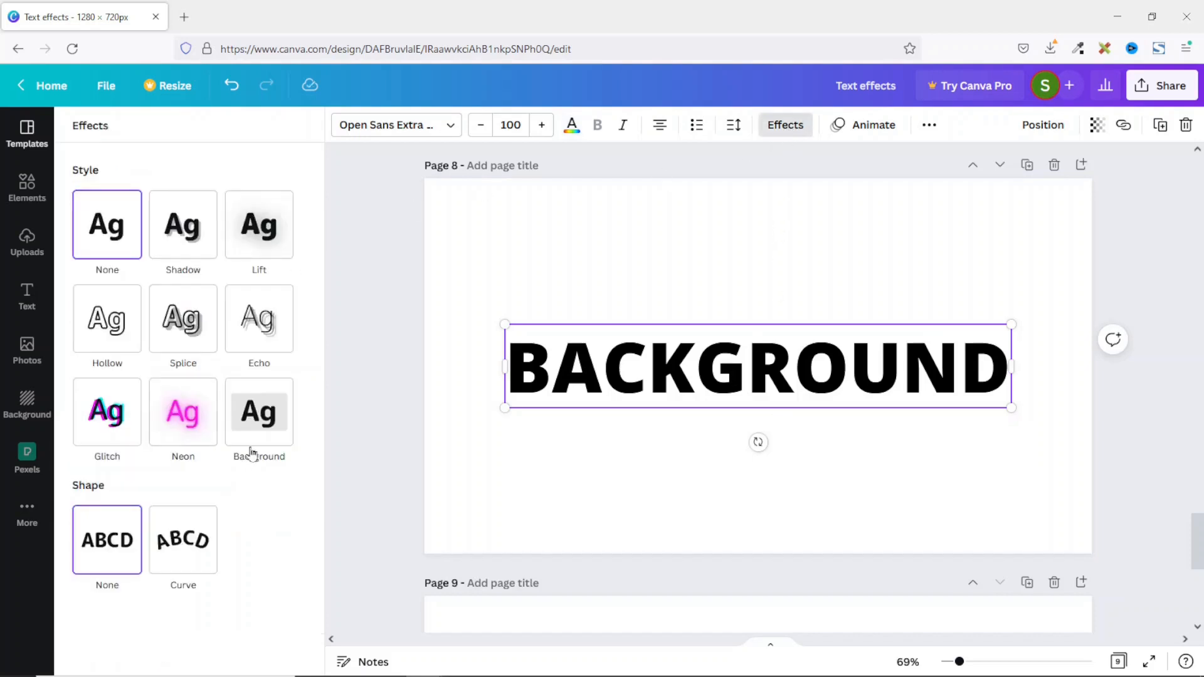
click(259, 413)
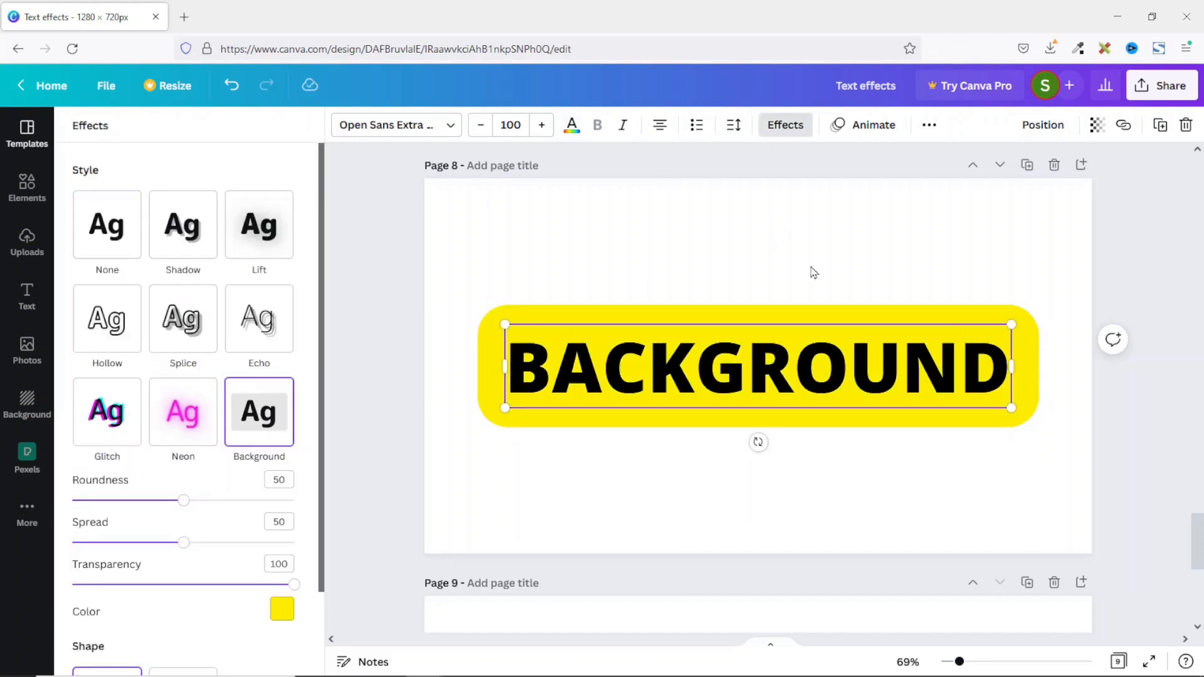
mouse_move(816, 426)
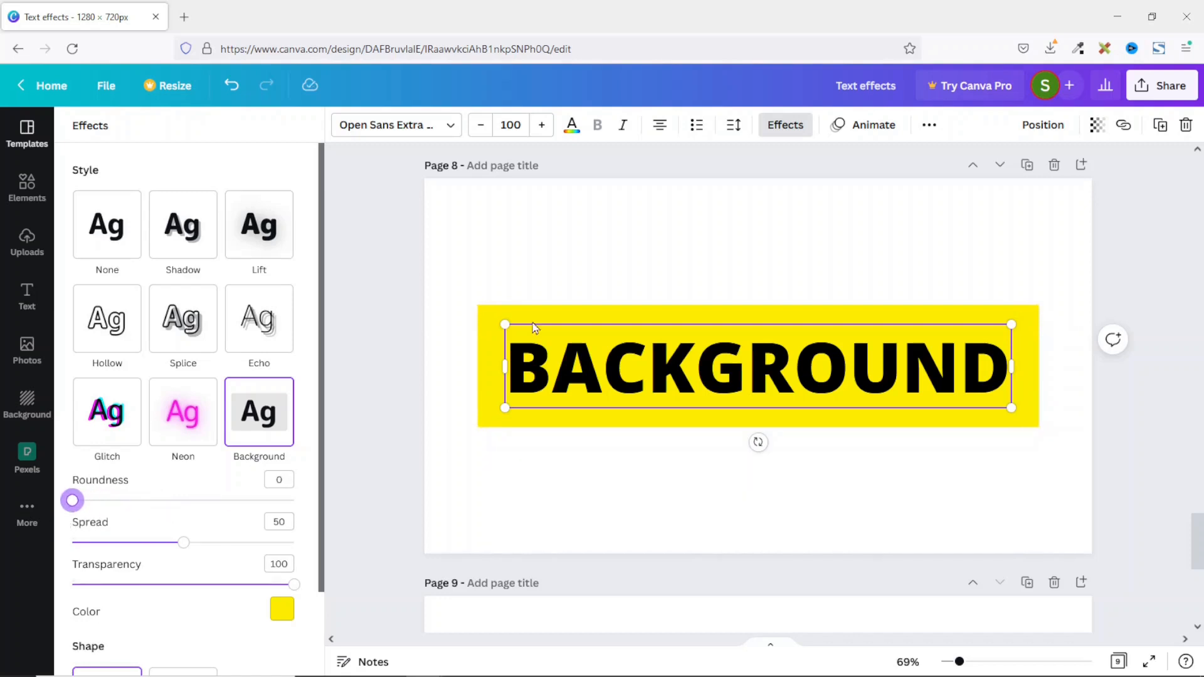
mouse_move(134, 494)
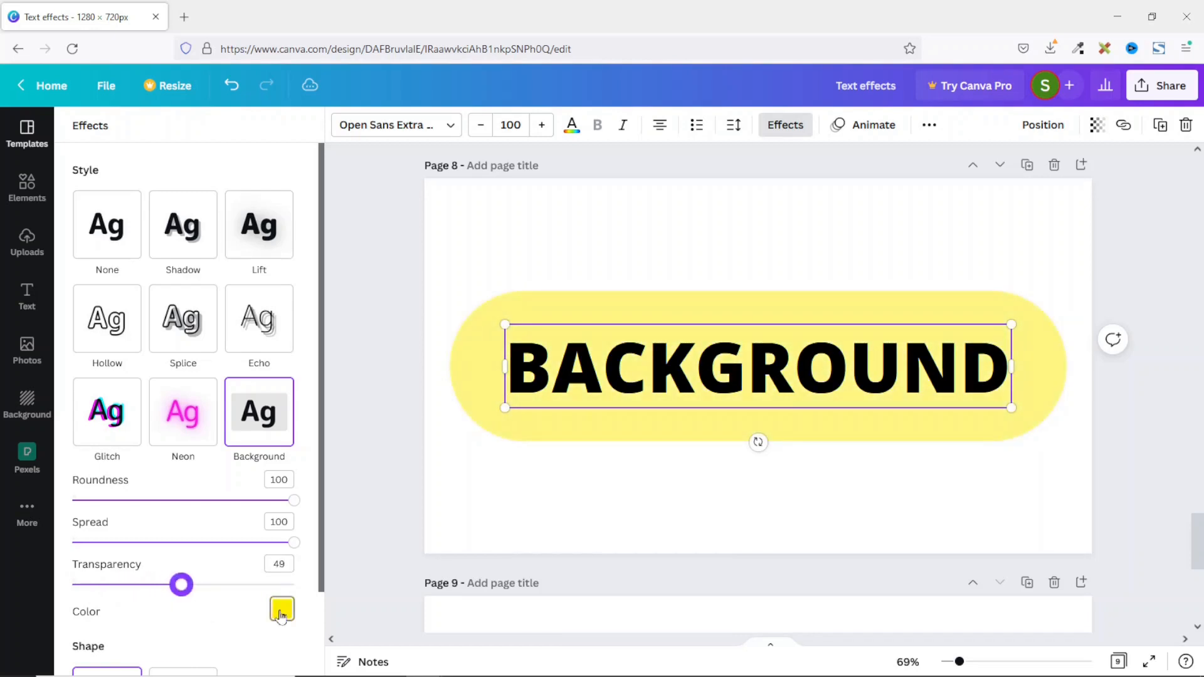
click(281, 609)
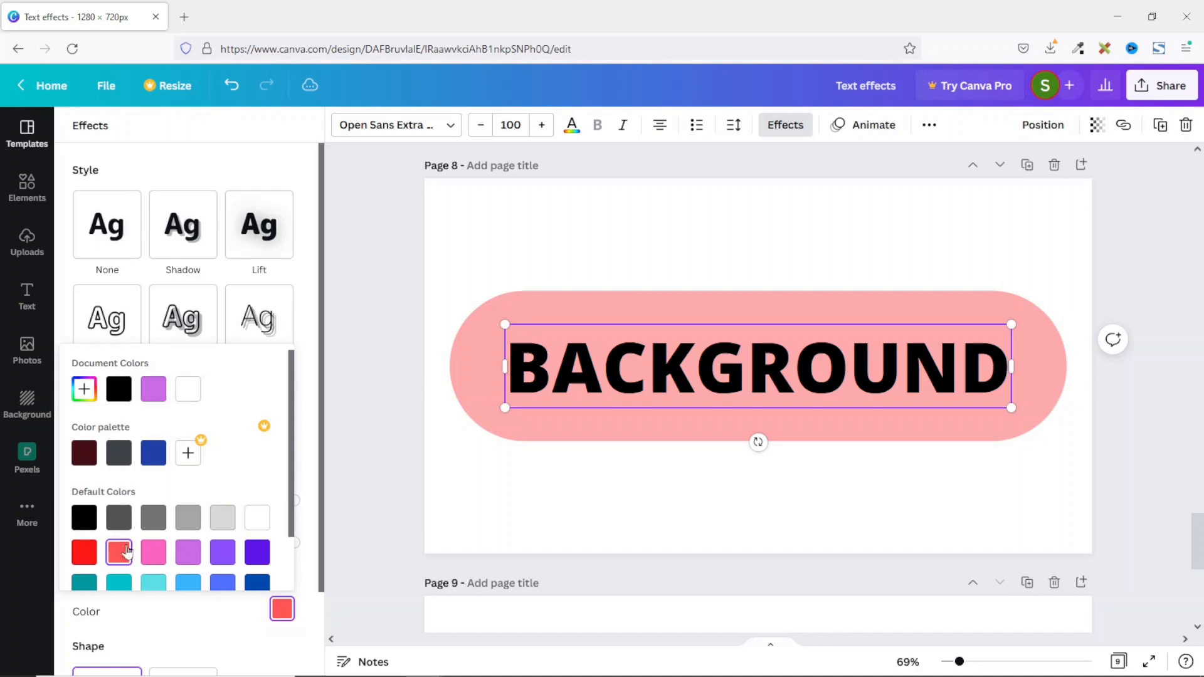
click(83, 526)
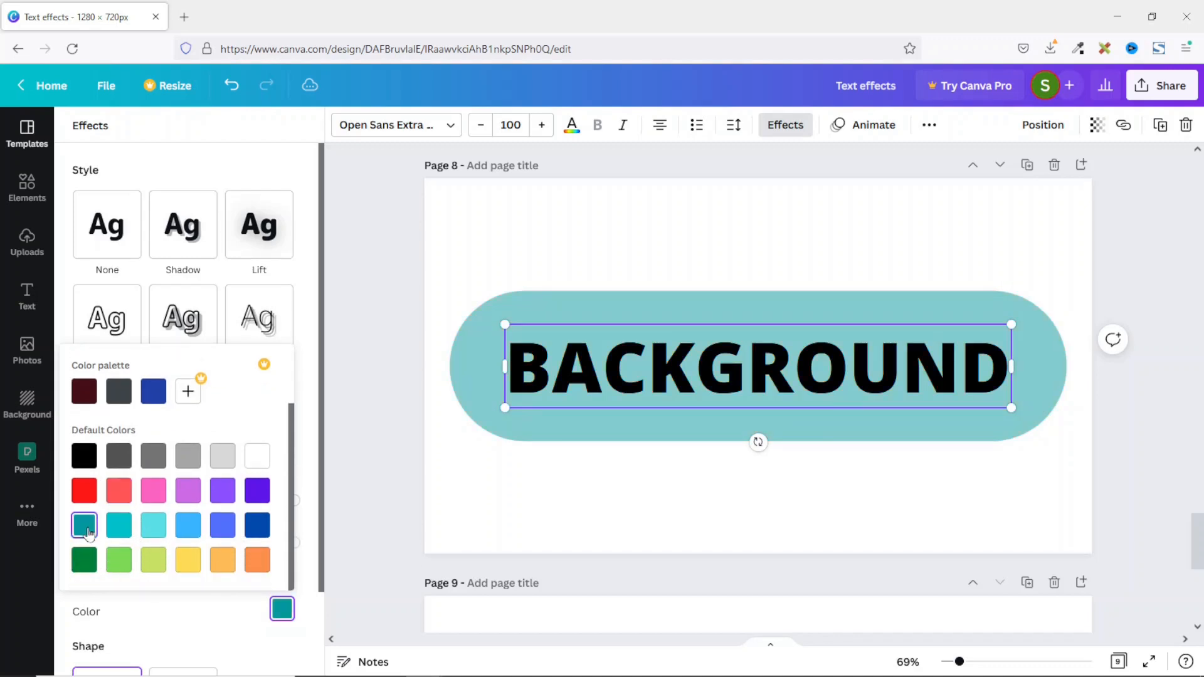
click(256, 490)
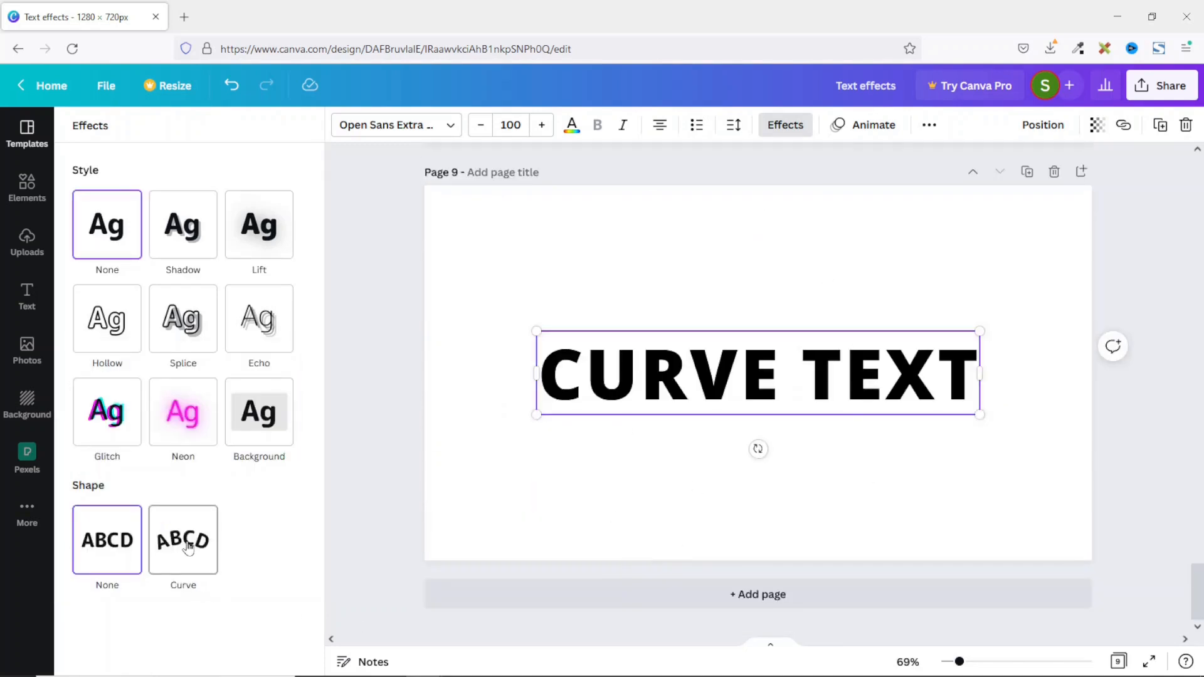
Apply the Curve shape effect to the CURVE TEXT, arching it at 94
click(182, 540)
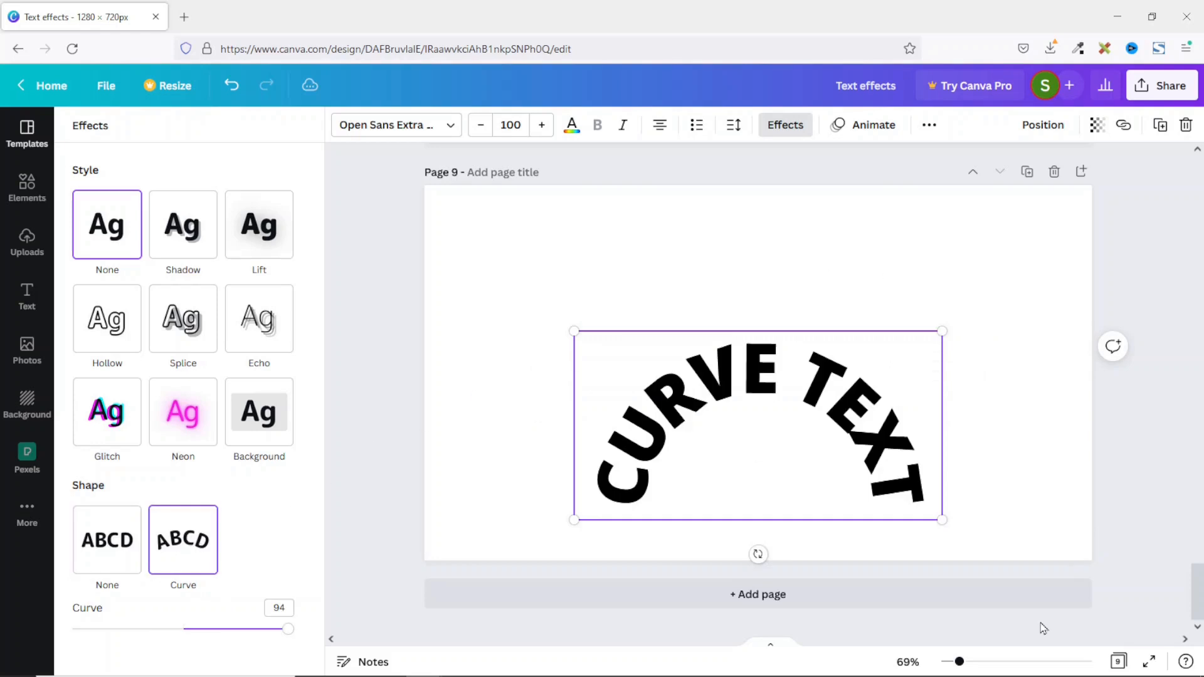
mouse_move(60, 189)
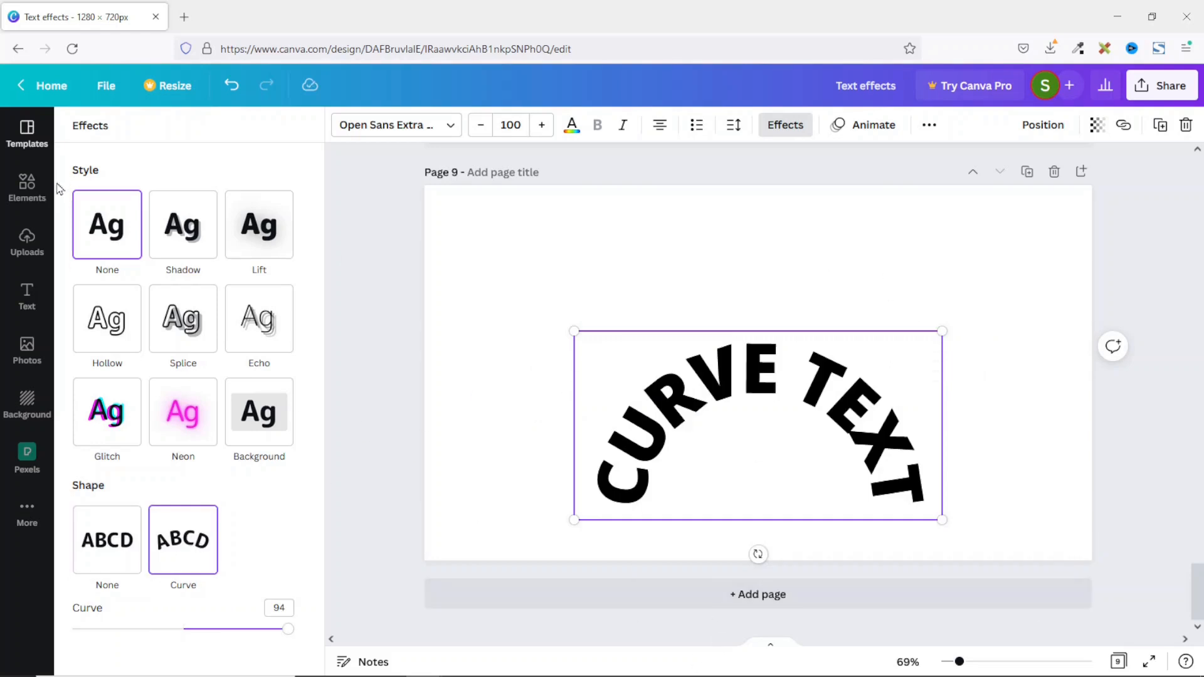
click(26, 187)
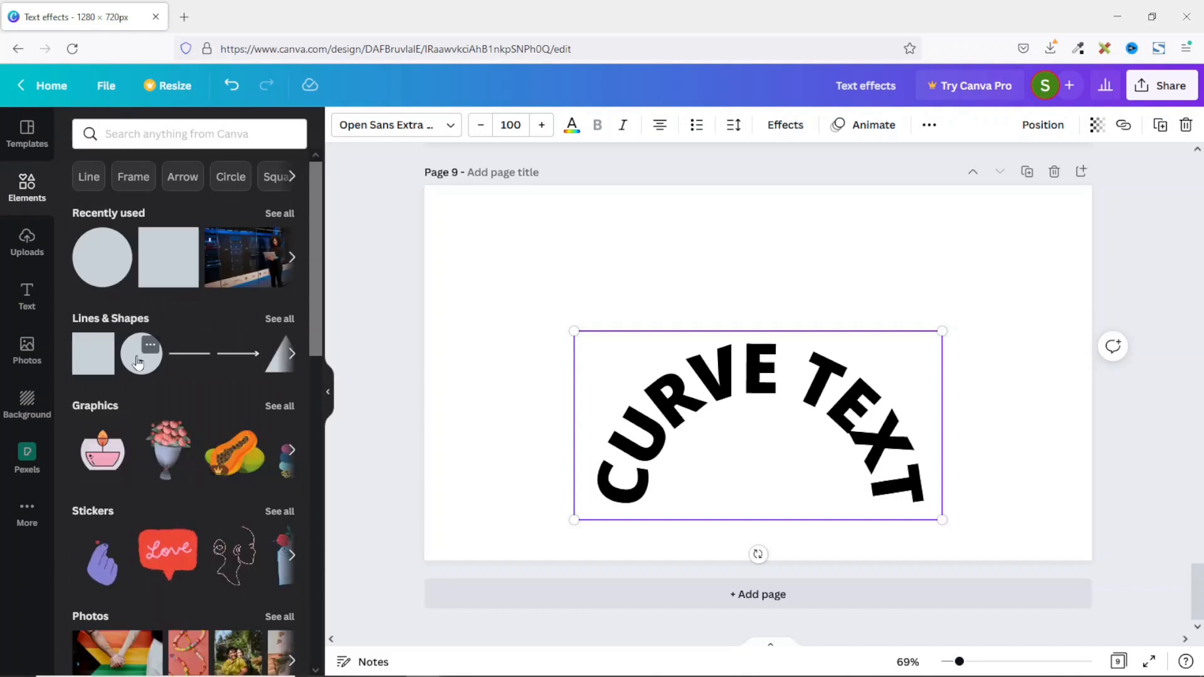
Add a dark maroon circle beneath the arched CURVE TEXT, setting curve to 81
click(140, 353)
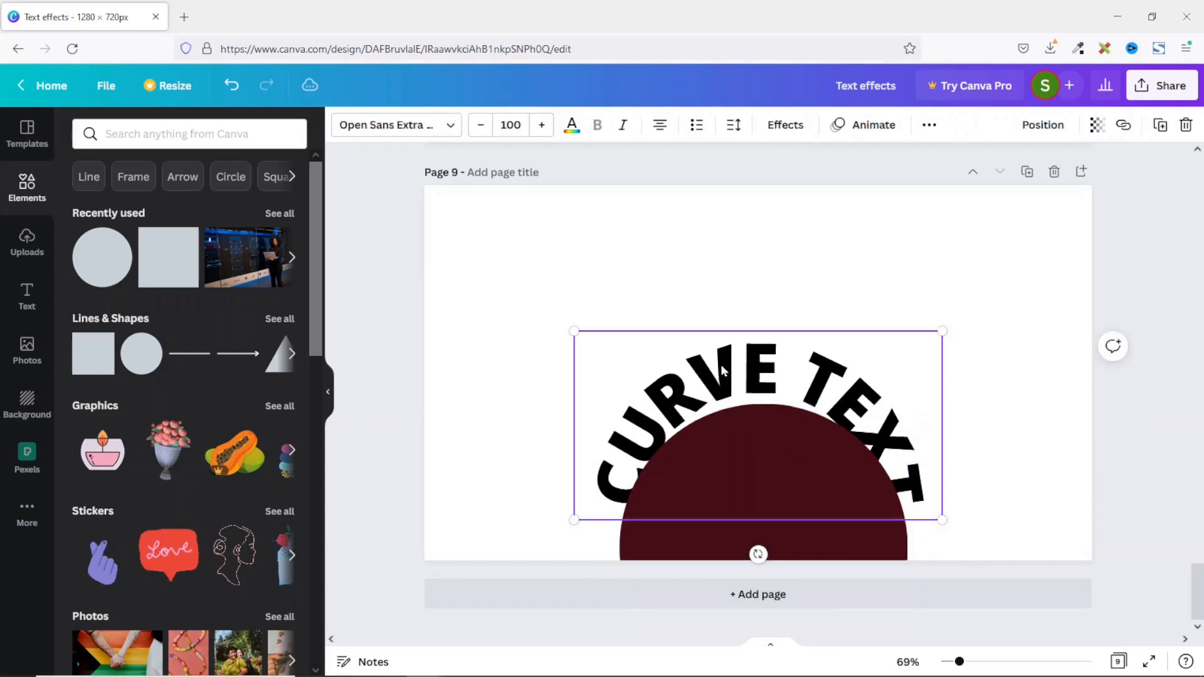
click(785, 124)
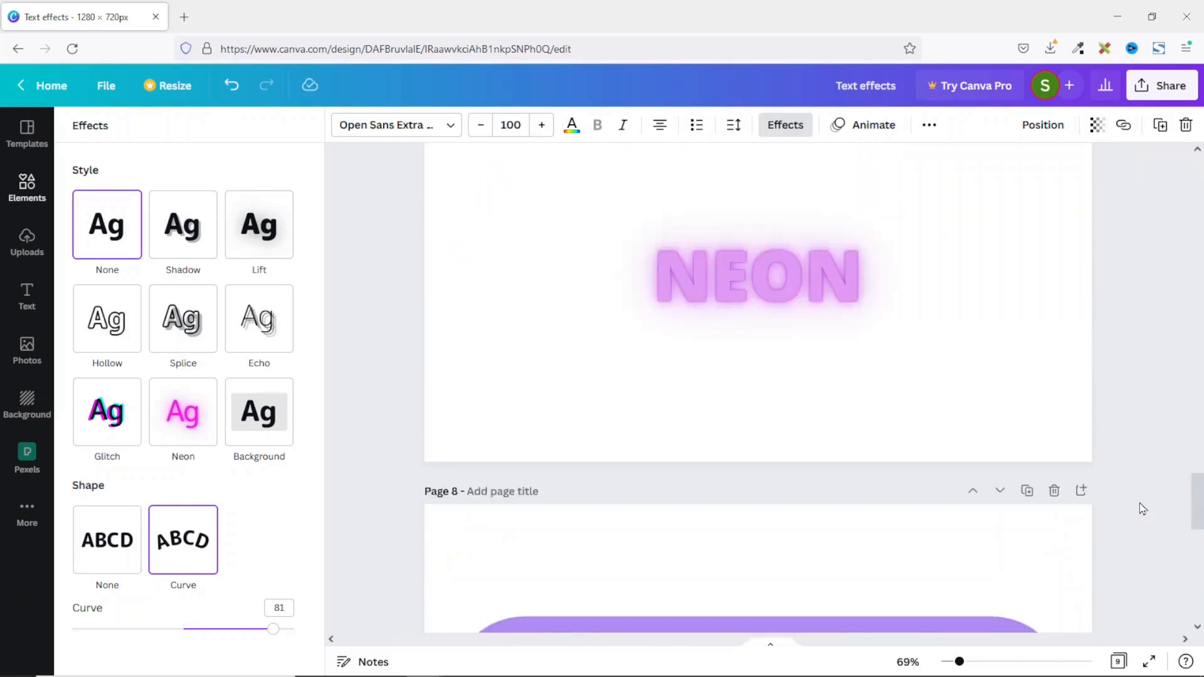
Scroll up past the NEON, ECHO and HOLLOW pages to the SHADOW page
scroll(up, 3)
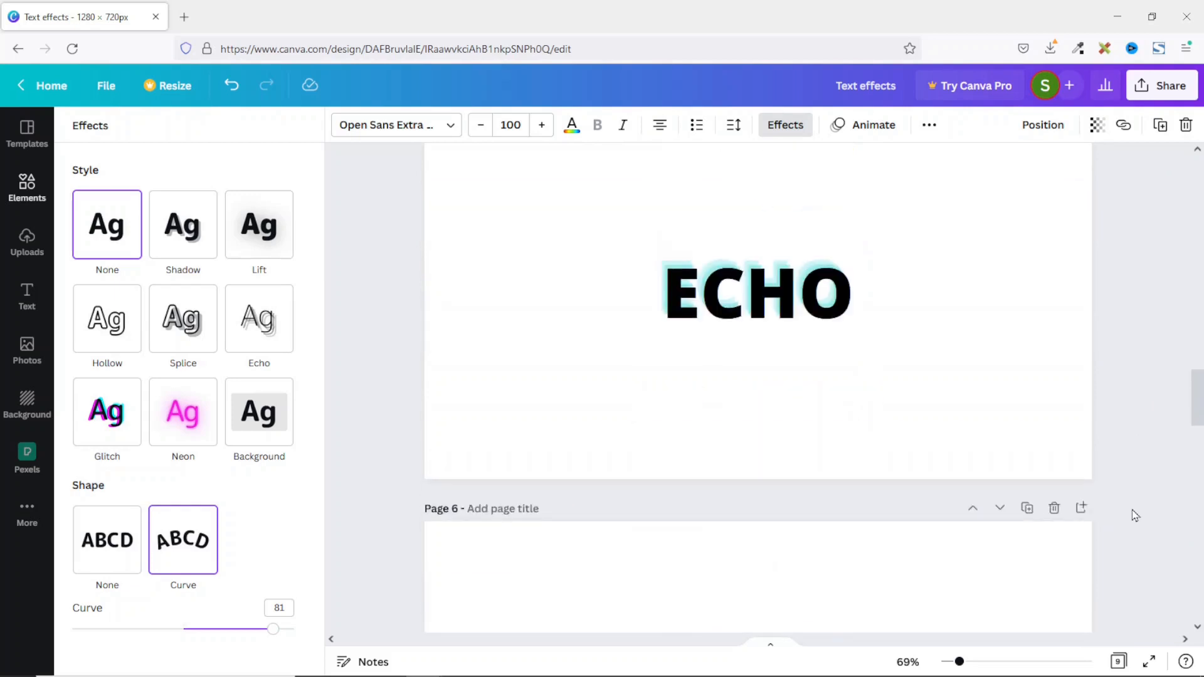
scroll(up, 3)
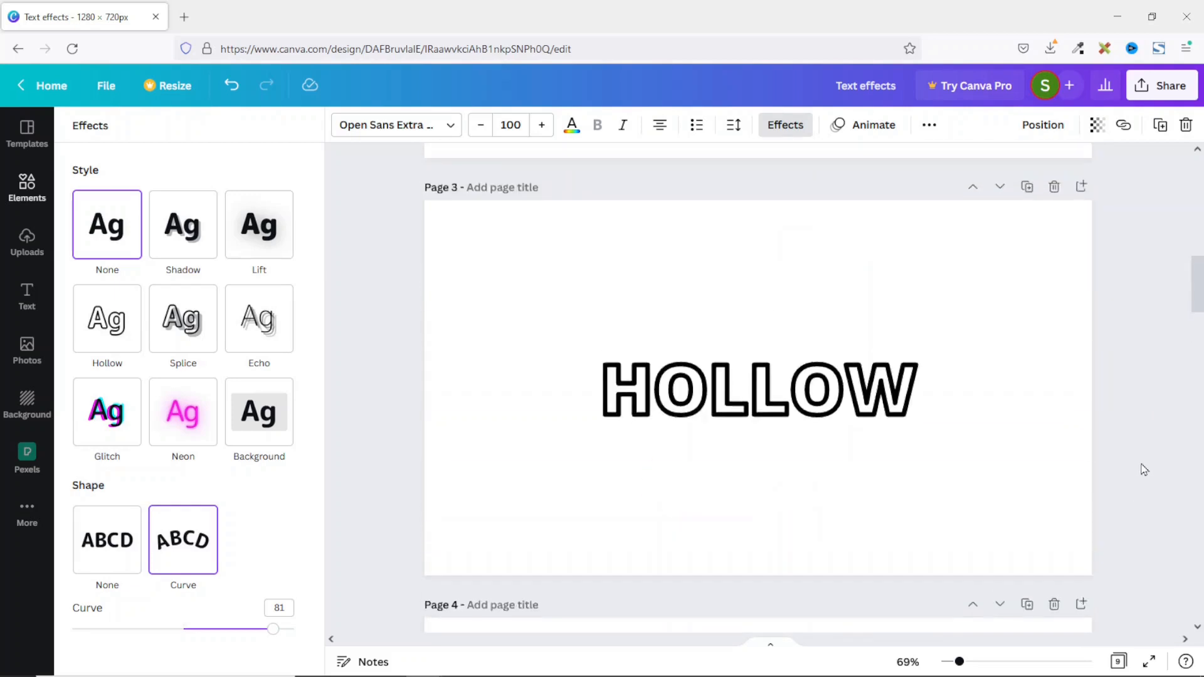
scroll(up, 3)
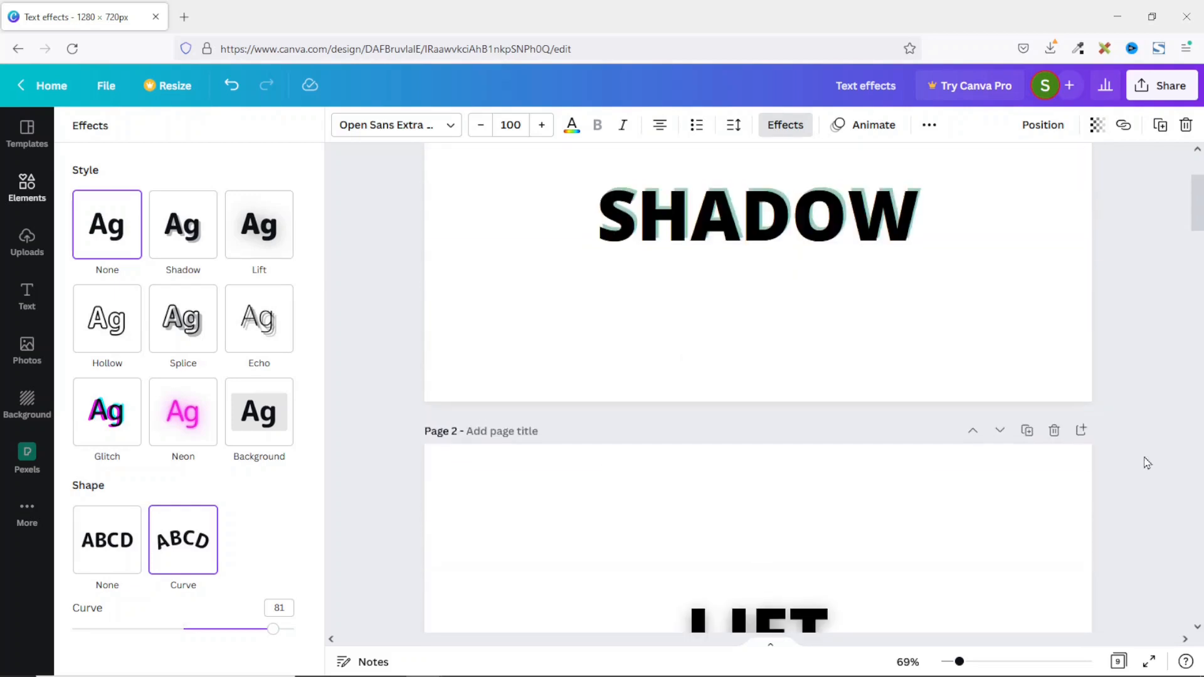